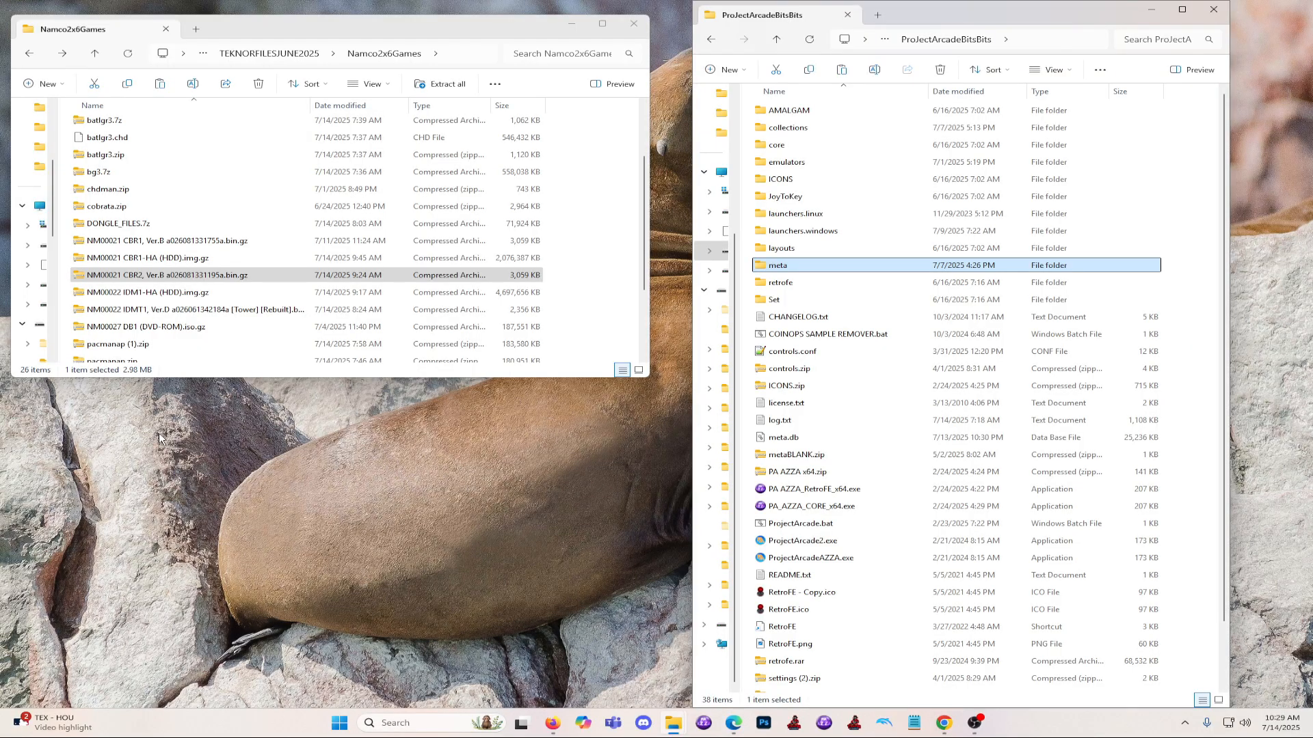
mouse_move(322, 387)
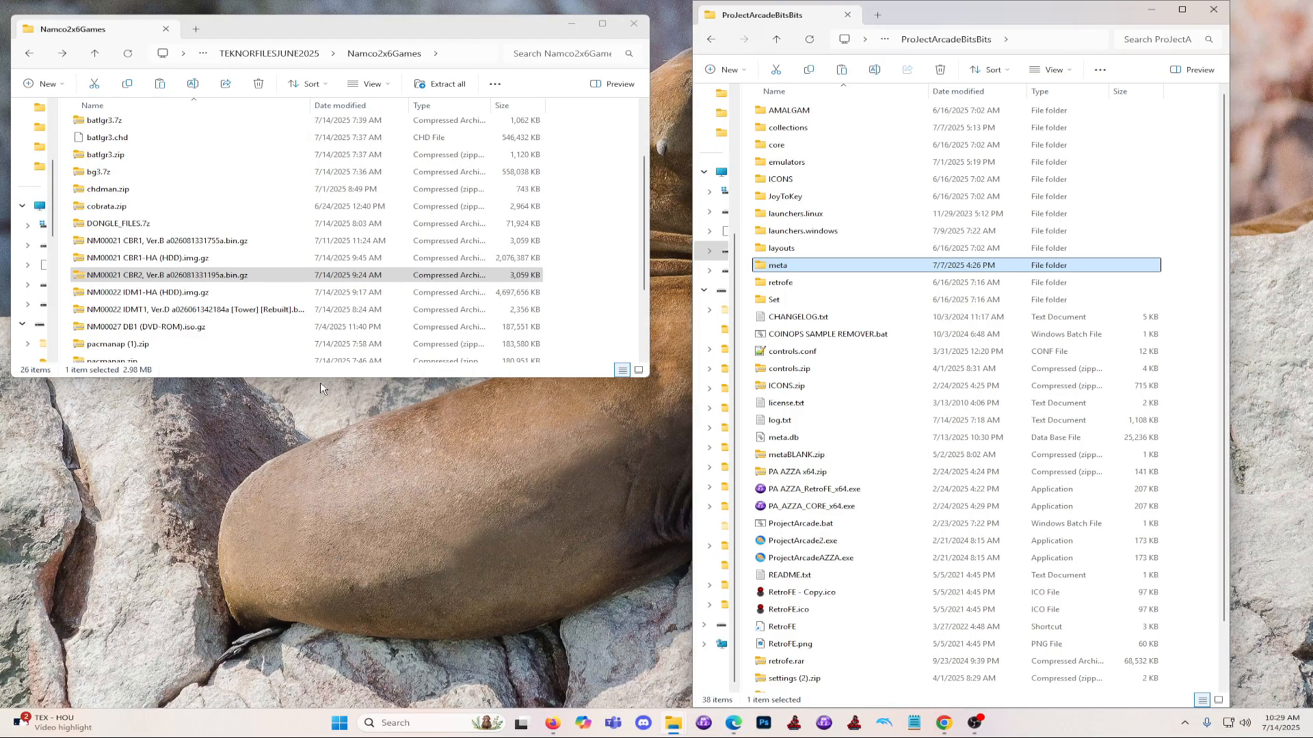
Step: Browse and pick the NM00021 CBR2 Ver.B and NM00022 IDM1-HA image files
click(147, 258)
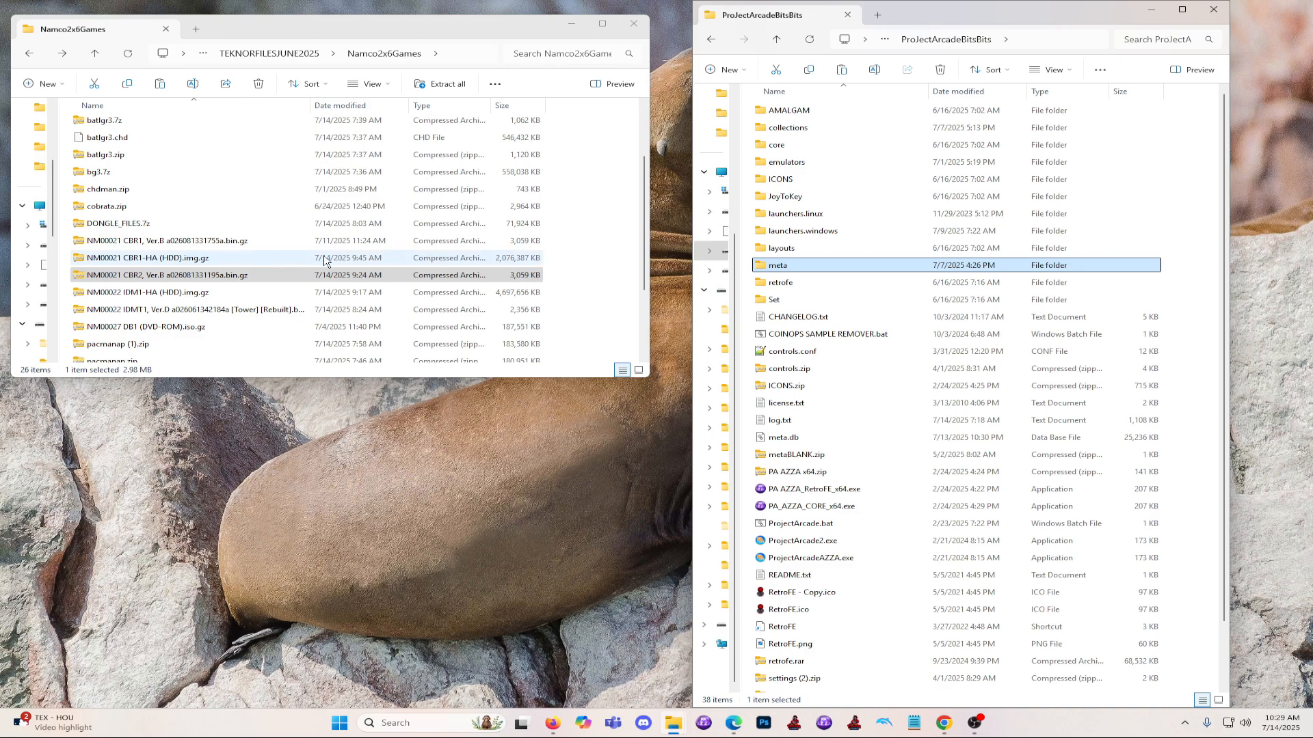
scroll(down, 3)
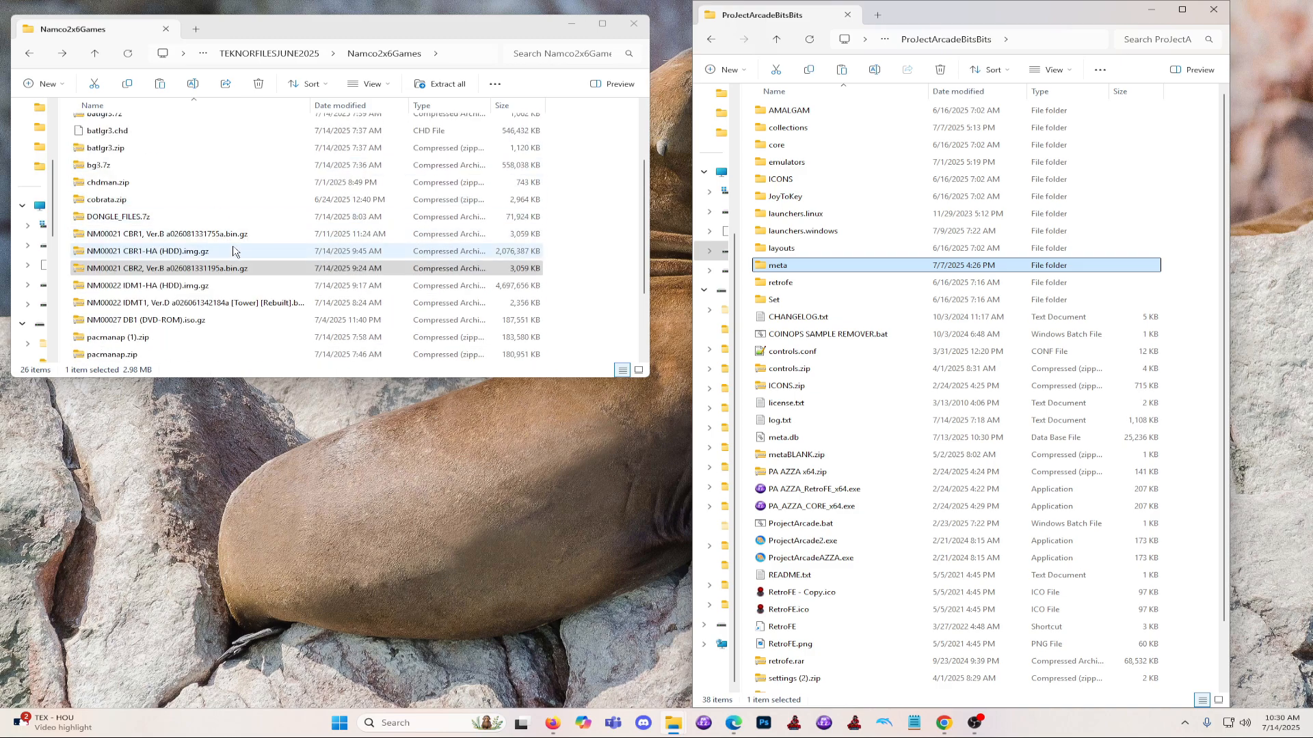
click(192, 268)
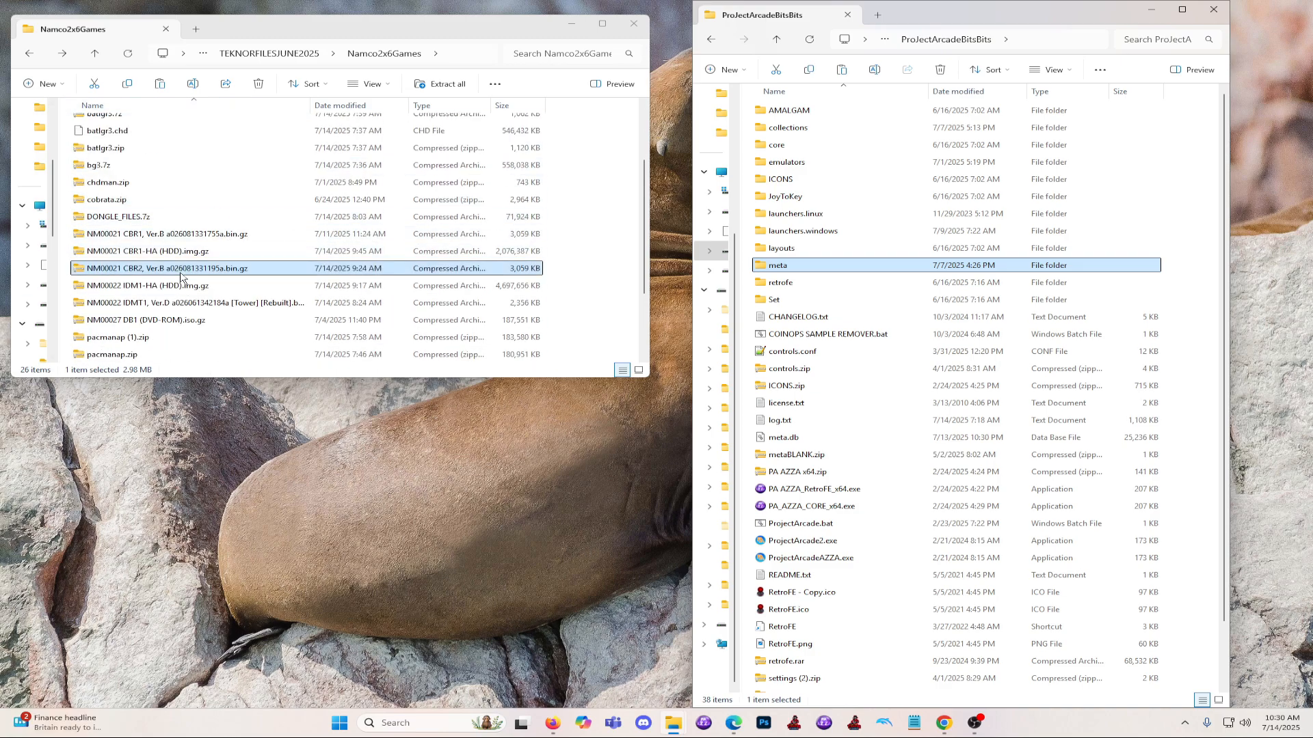
click(149, 284)
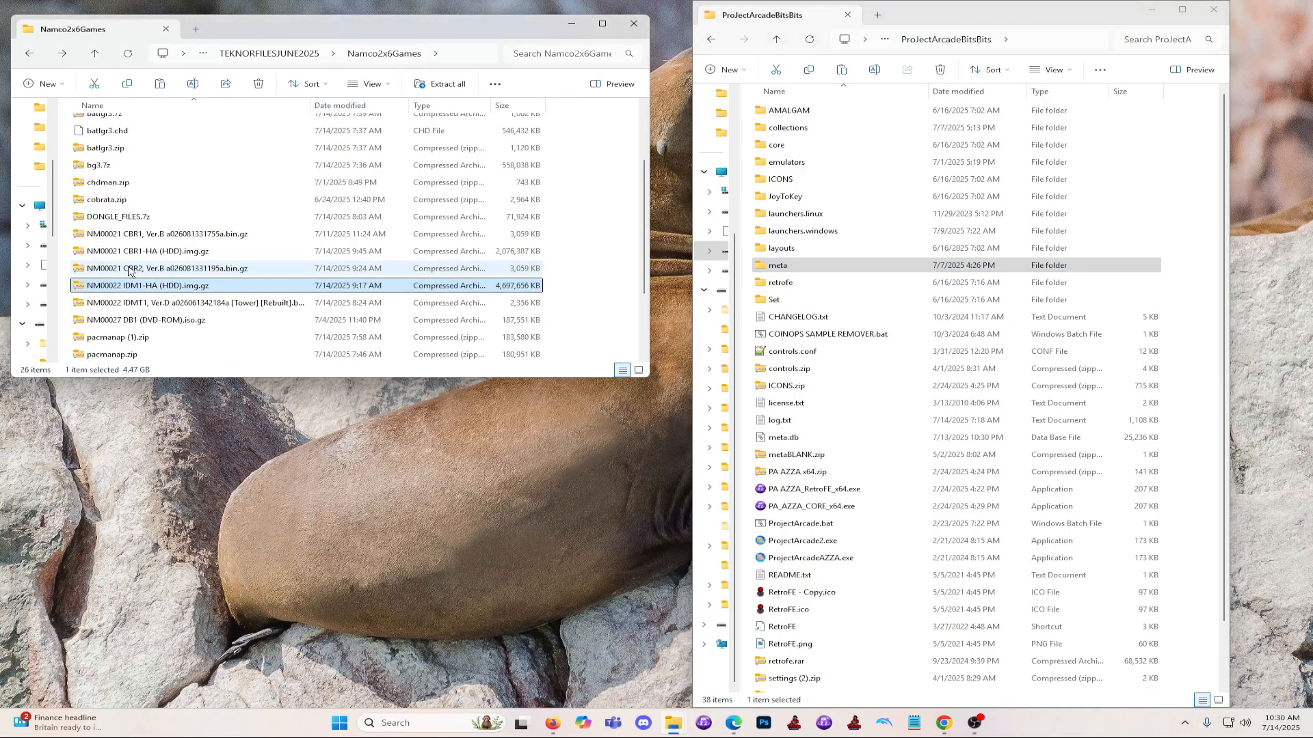
click(193, 268)
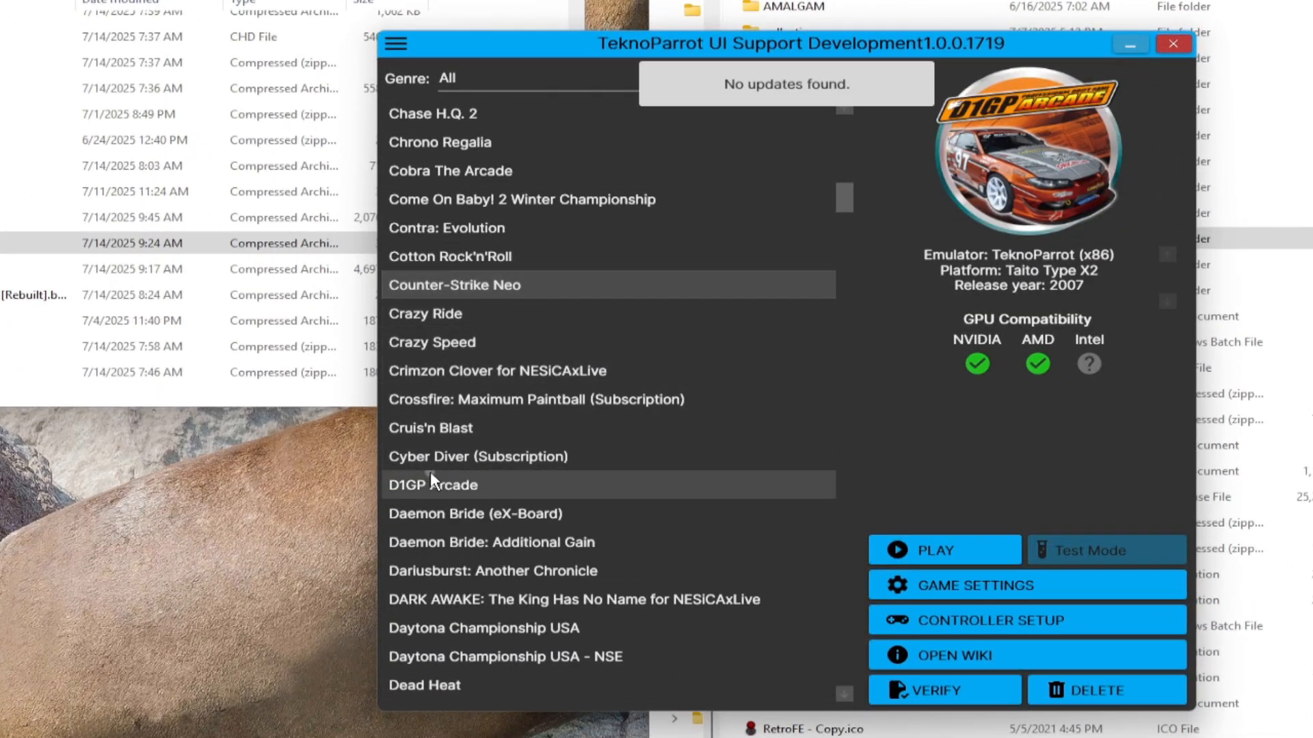
Step: Select the existing Cobra The Arcade entry and bring up the main menu
scroll(down, 3)
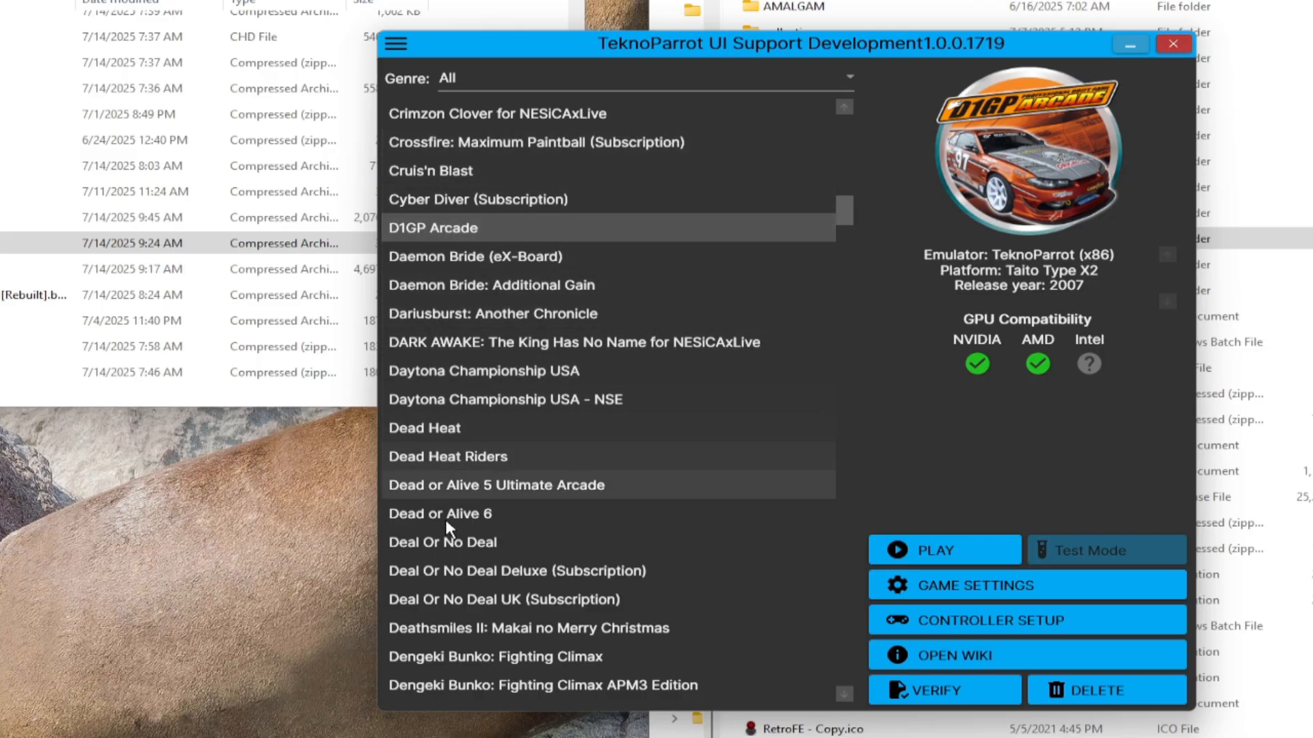
mouse_move(452, 270)
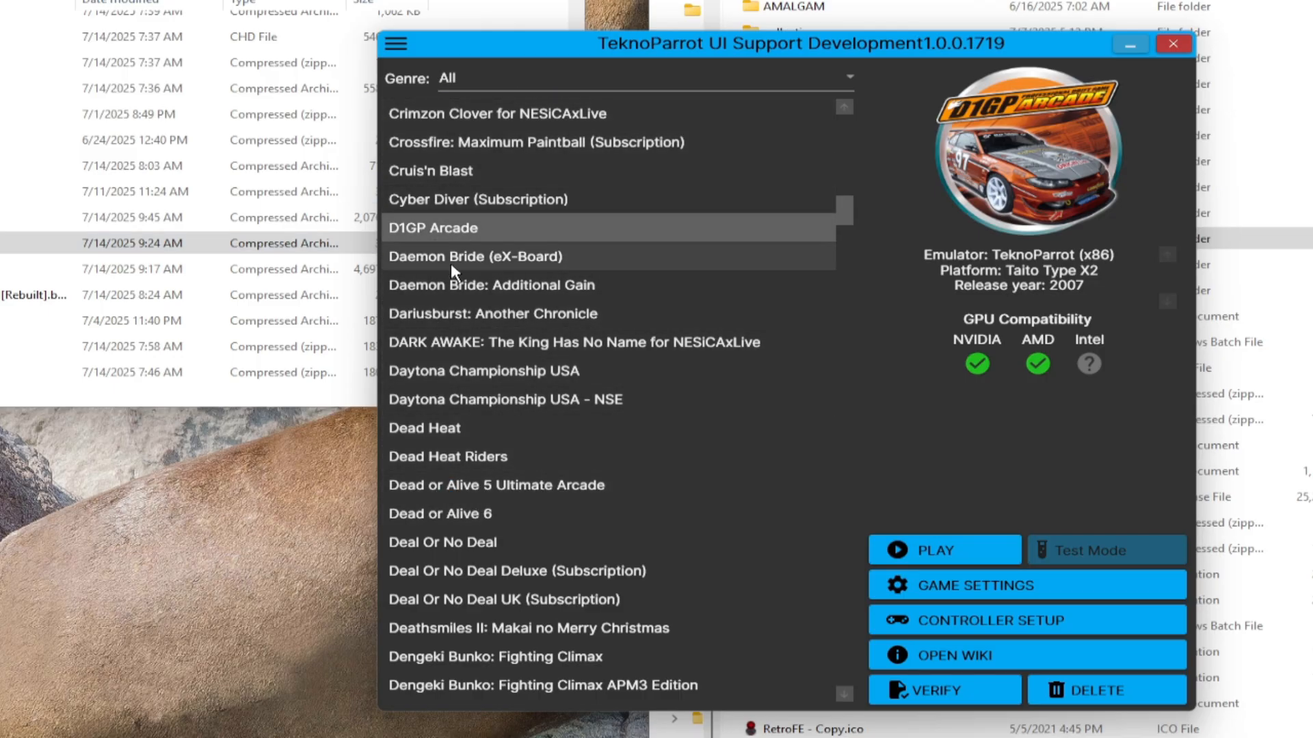
scroll(up, 3)
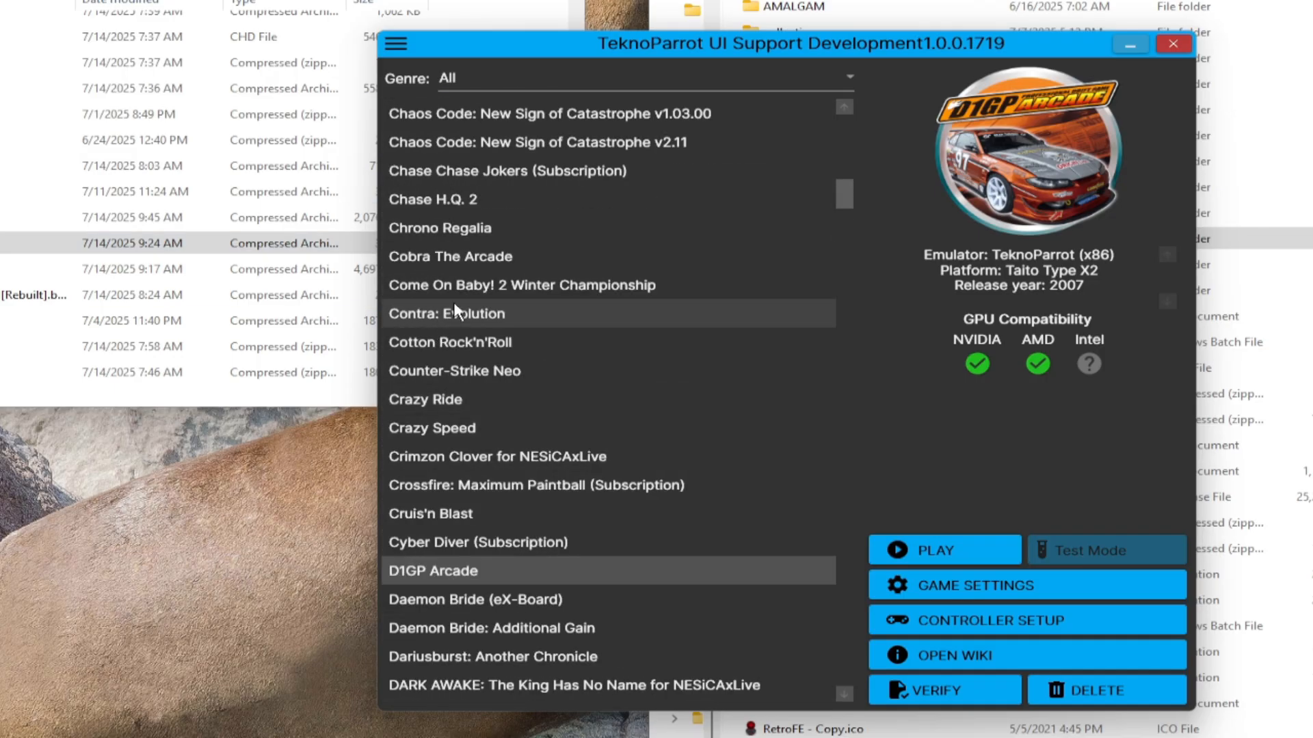
scroll(up, 3)
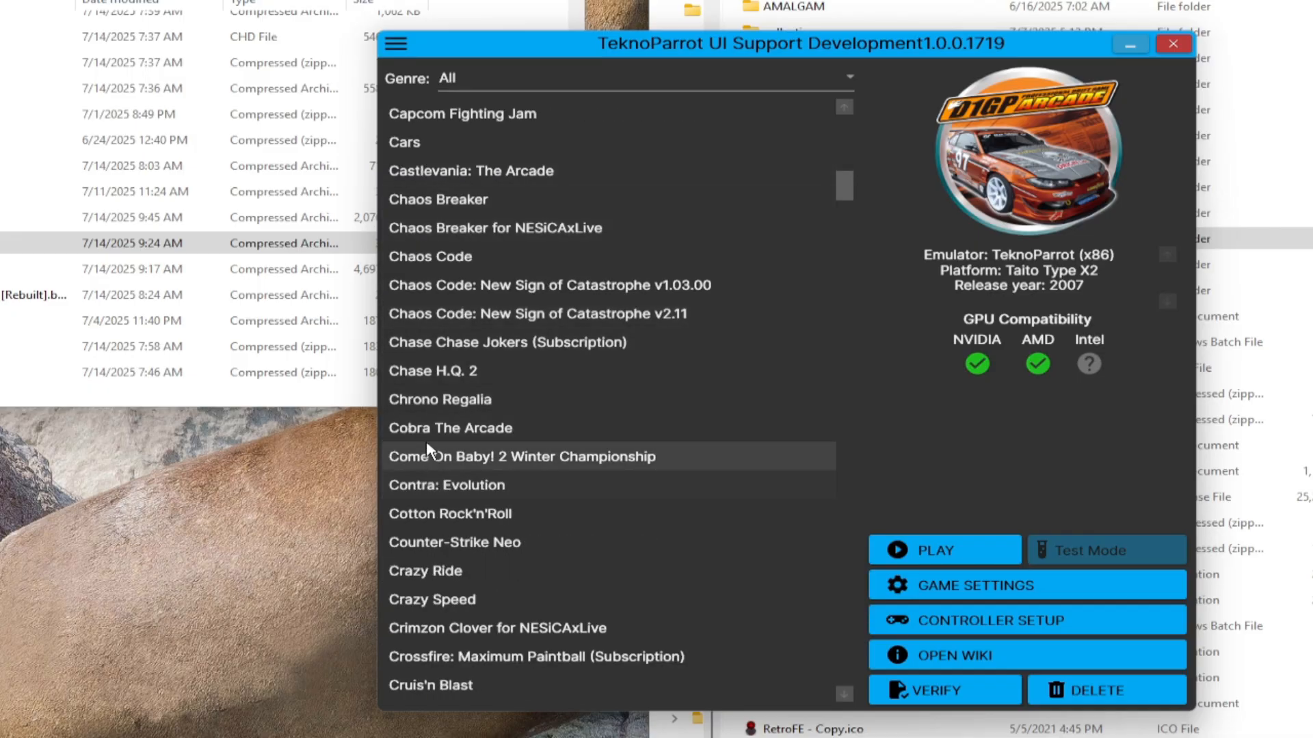
click(450, 428)
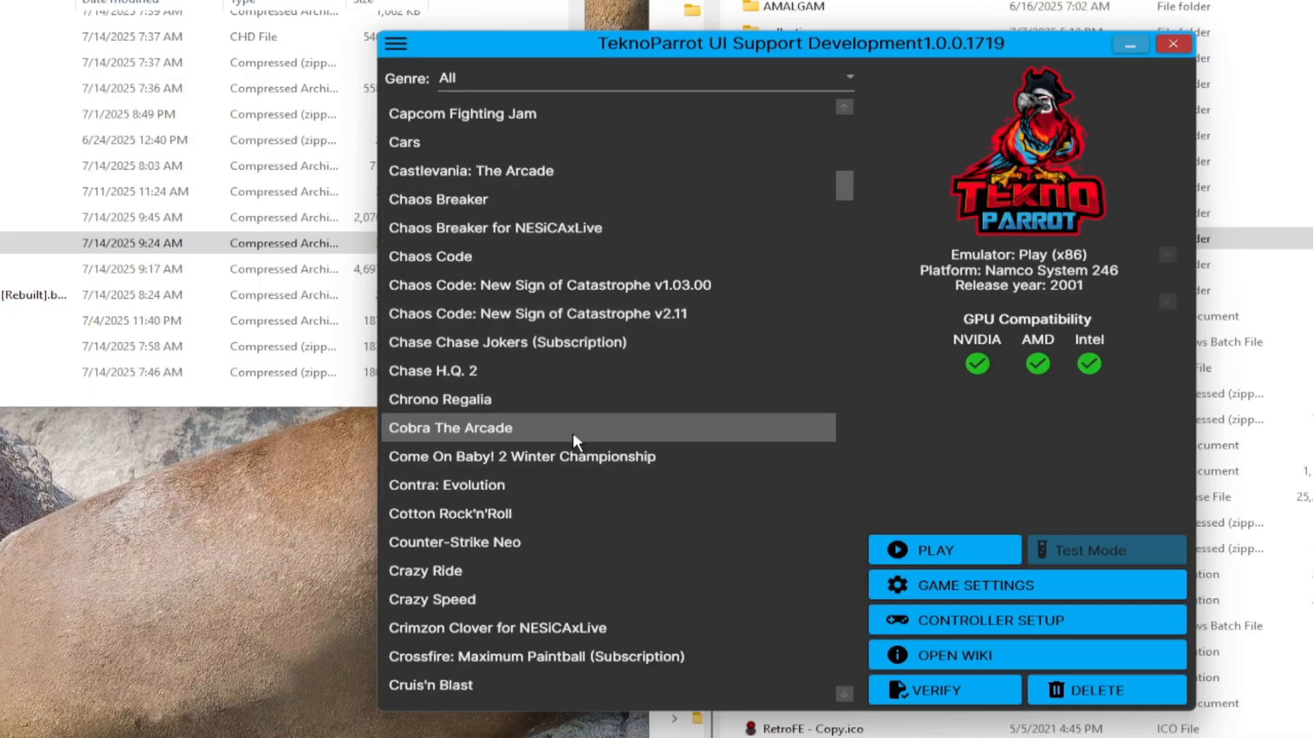
click(396, 44)
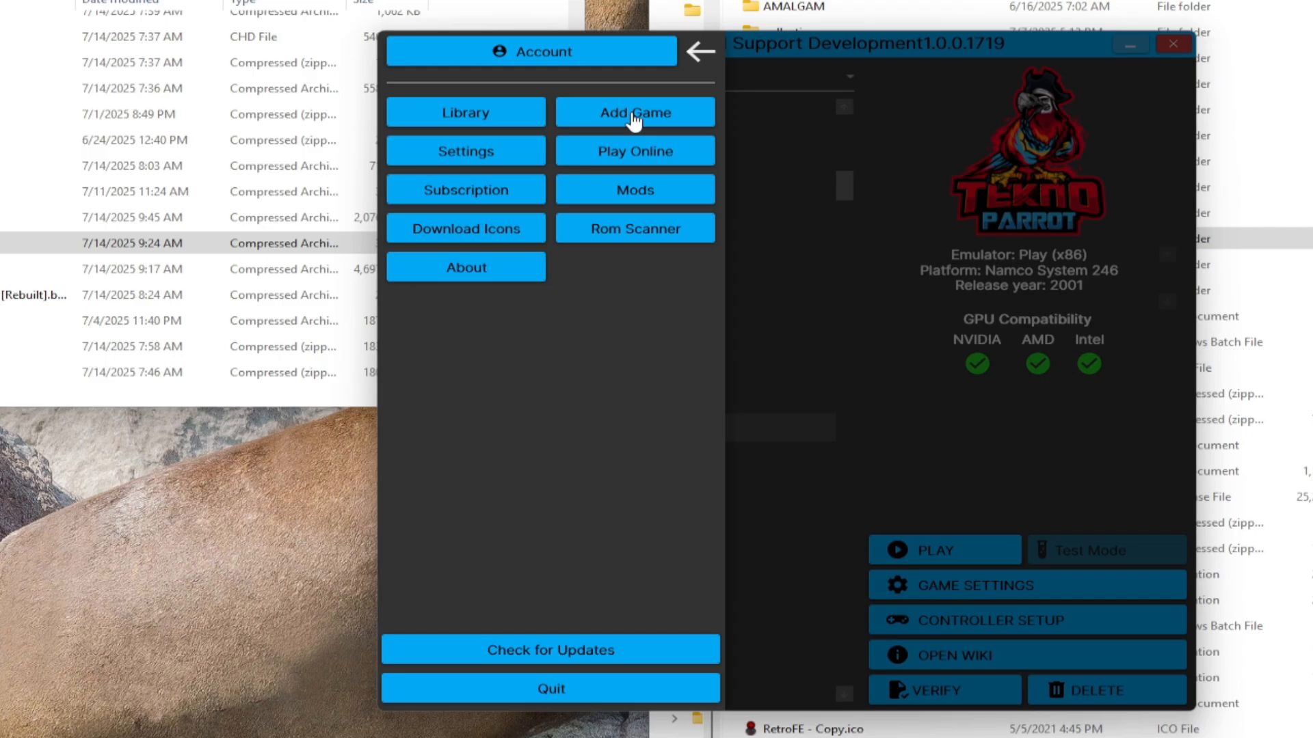
click(550, 649)
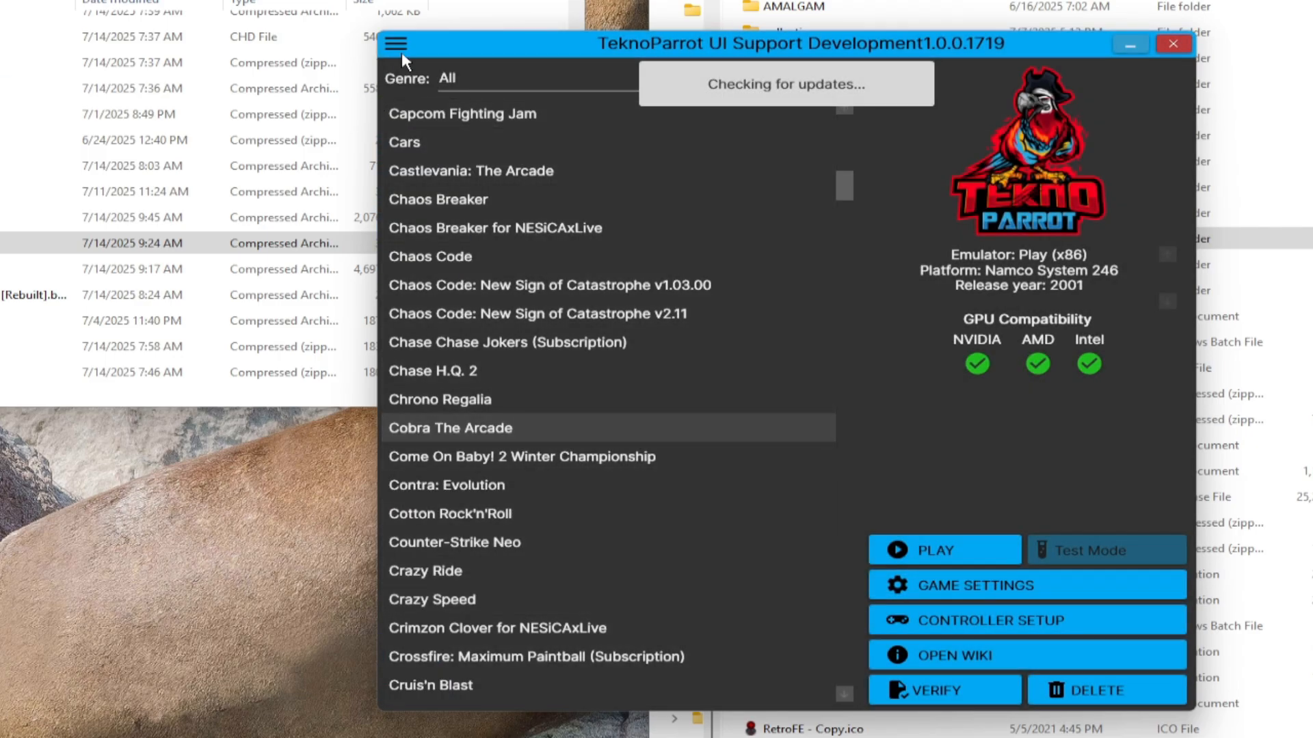
click(395, 44)
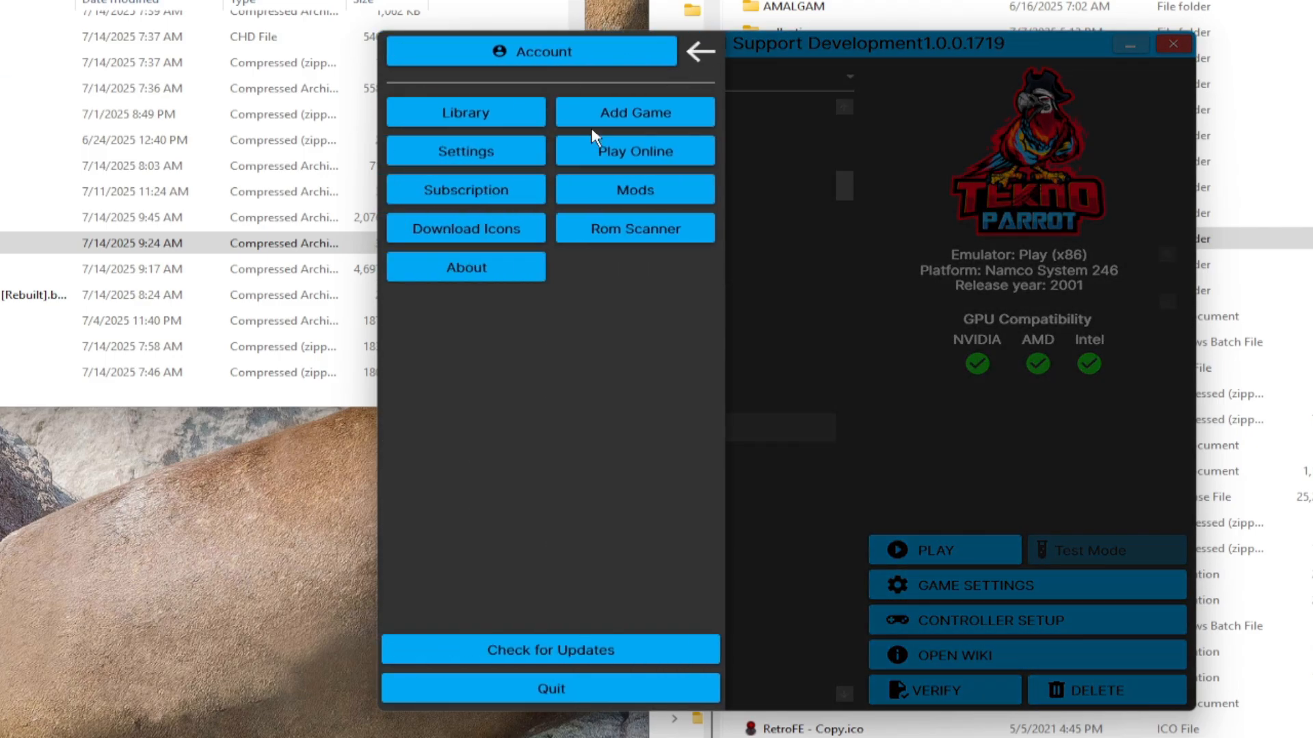
Step: Choose Cobra: The Arcade World (CBR2 Ver. B) from the Add Game list and add it
click(465, 112)
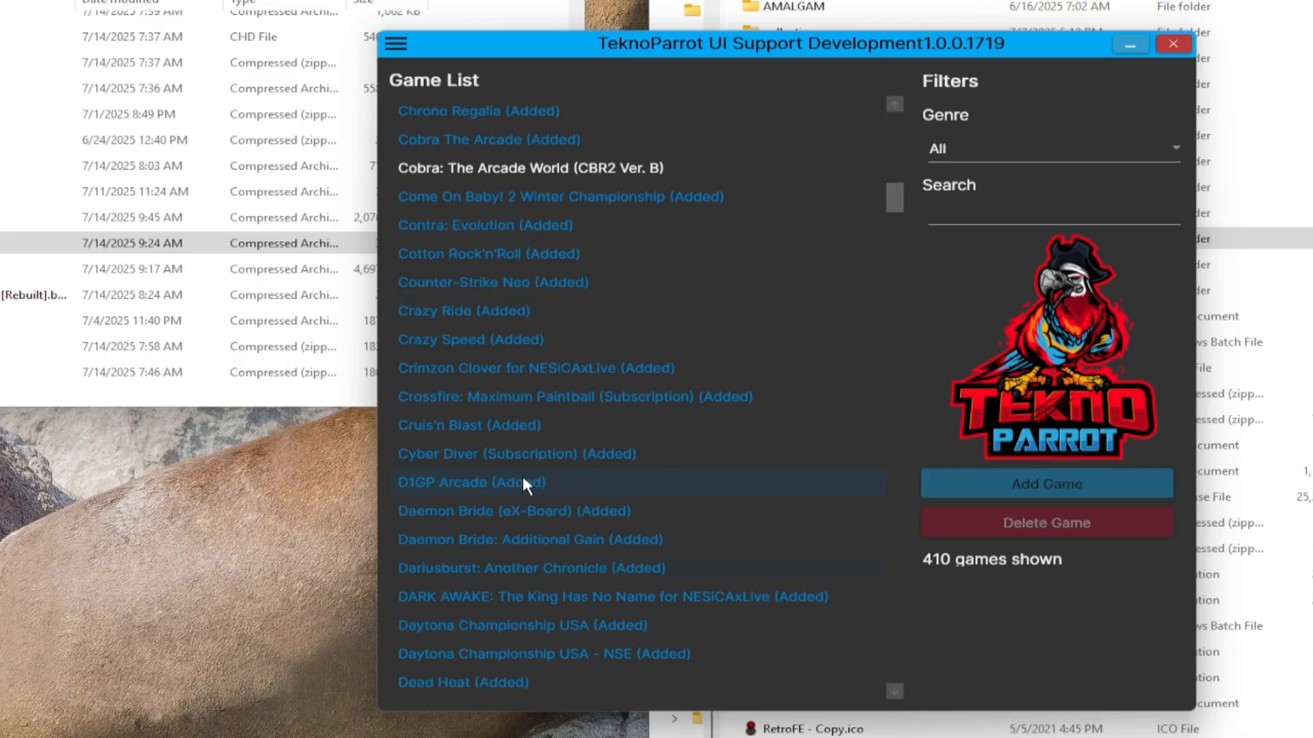
scroll(up, 3)
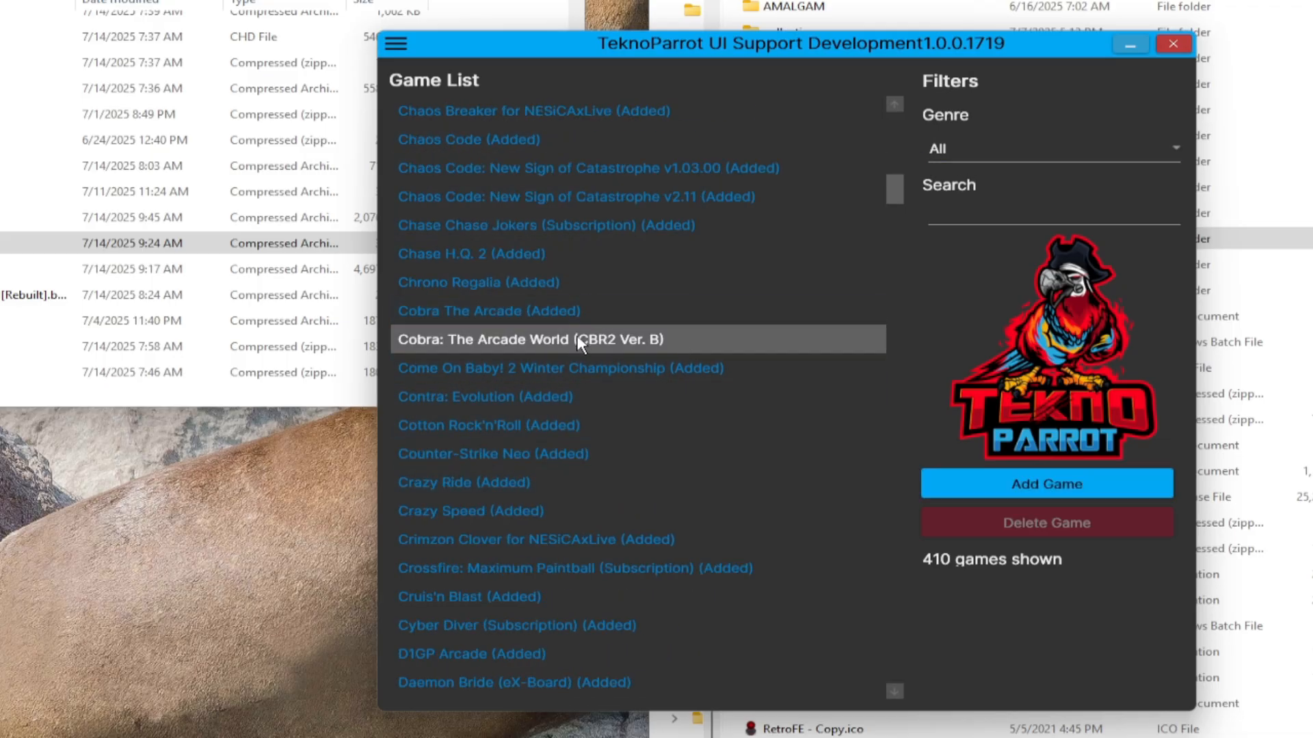
mouse_move(969, 488)
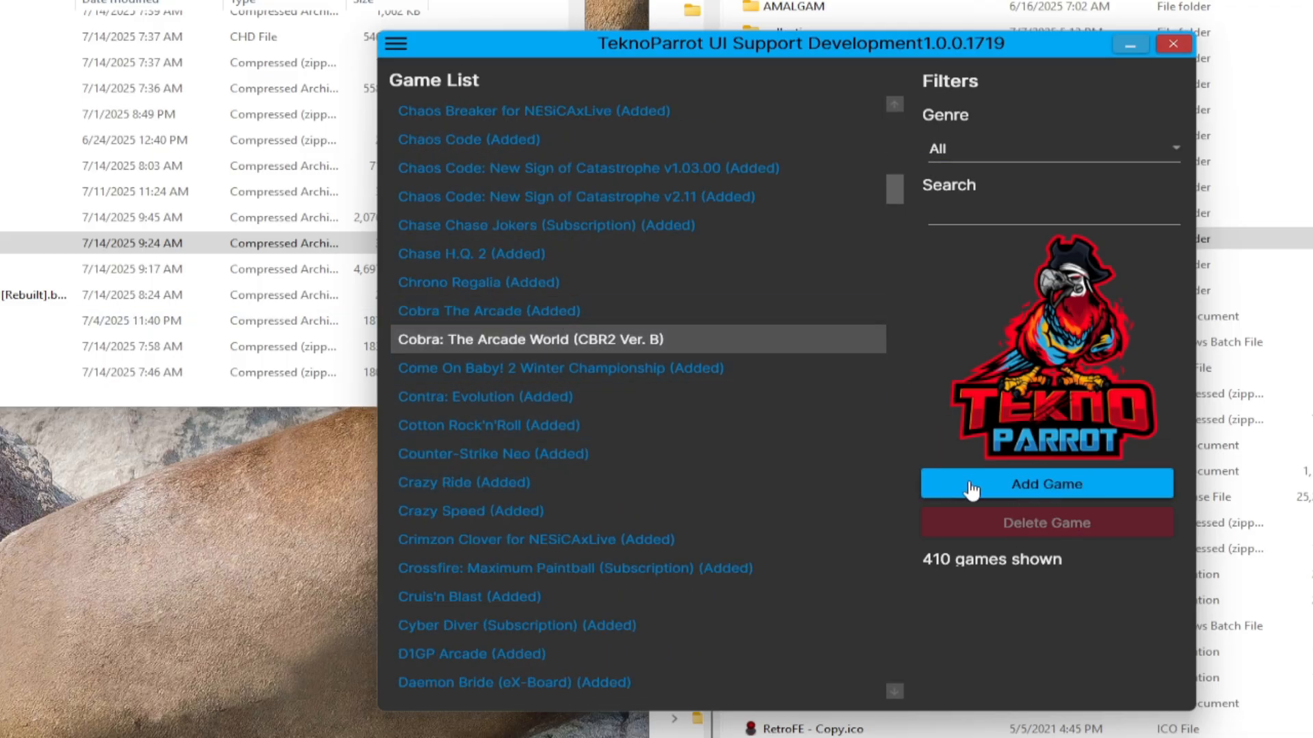
mouse_move(581, 369)
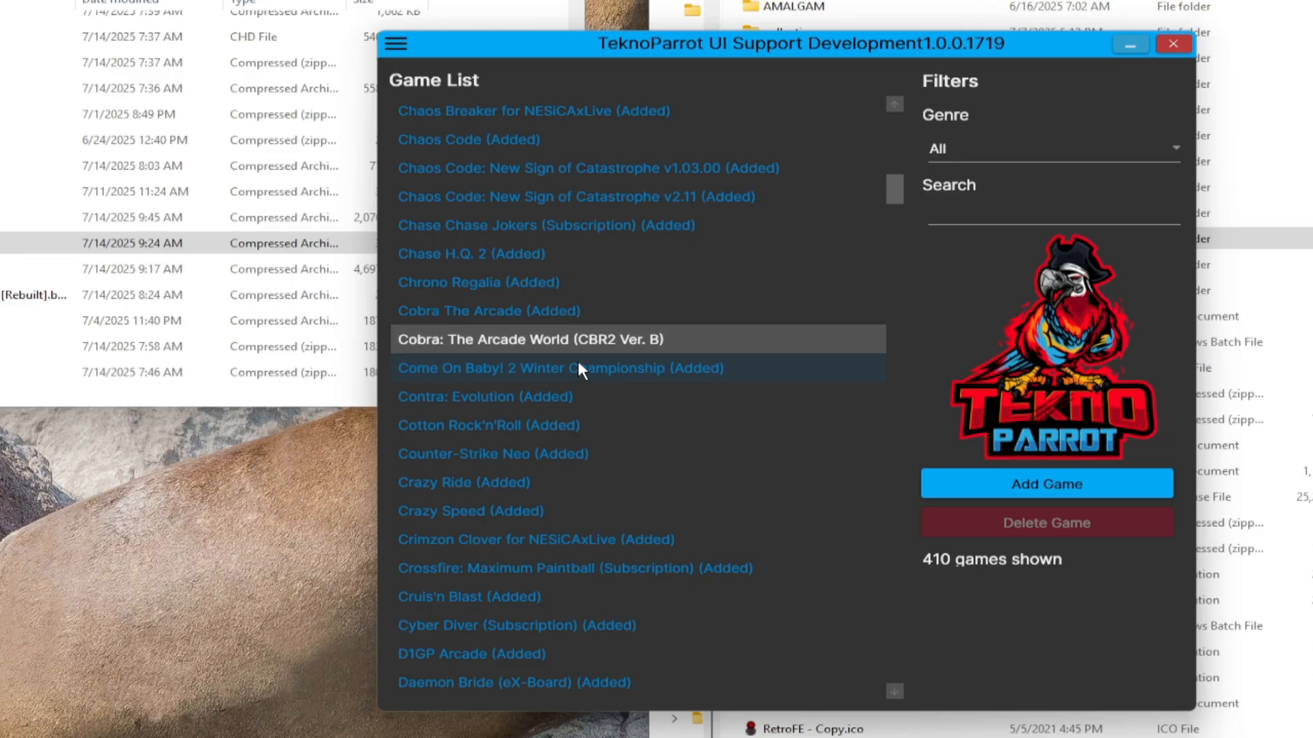
click(553, 339)
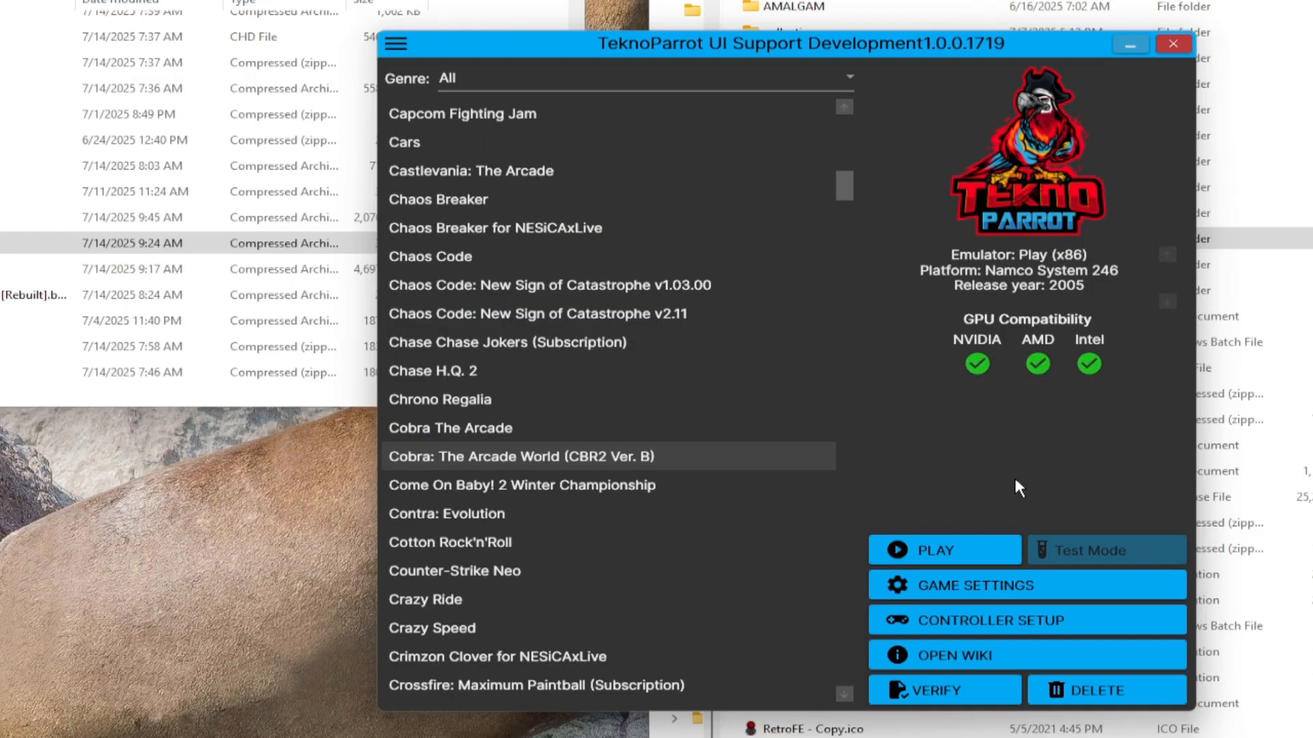
mouse_move(608, 456)
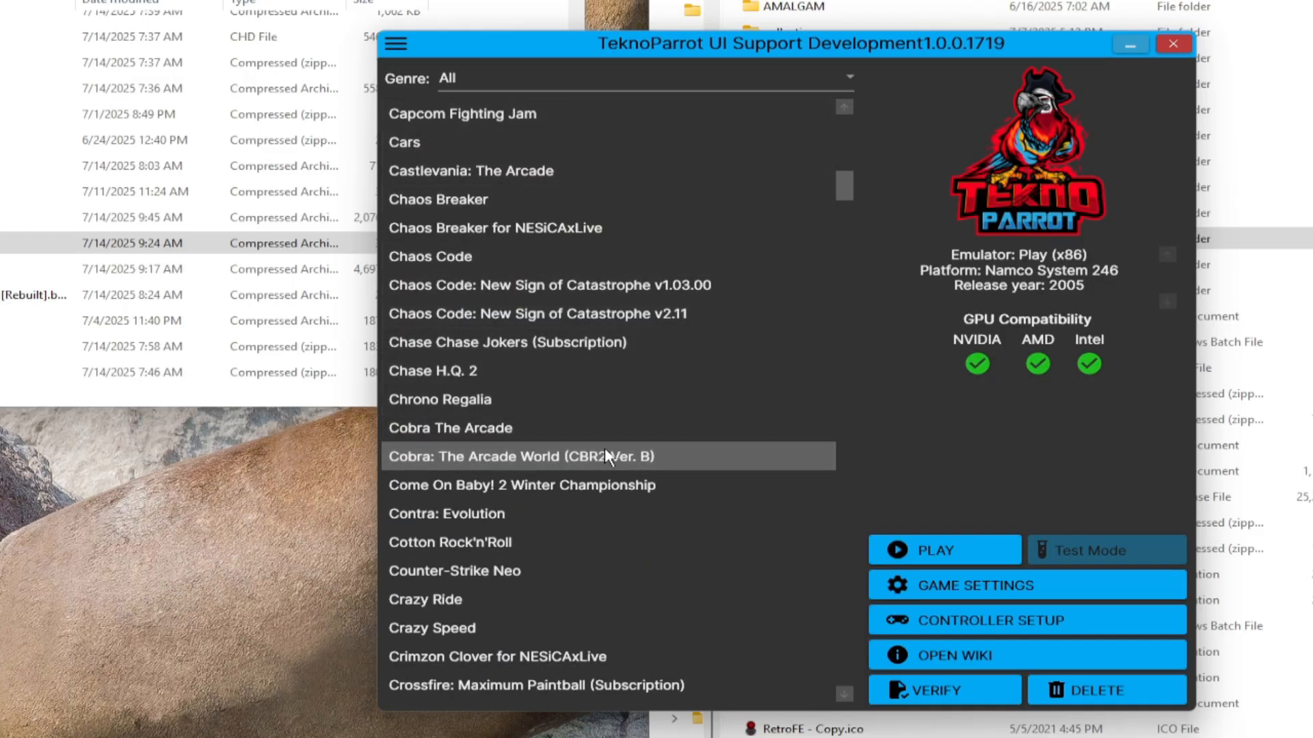
mouse_move(536, 469)
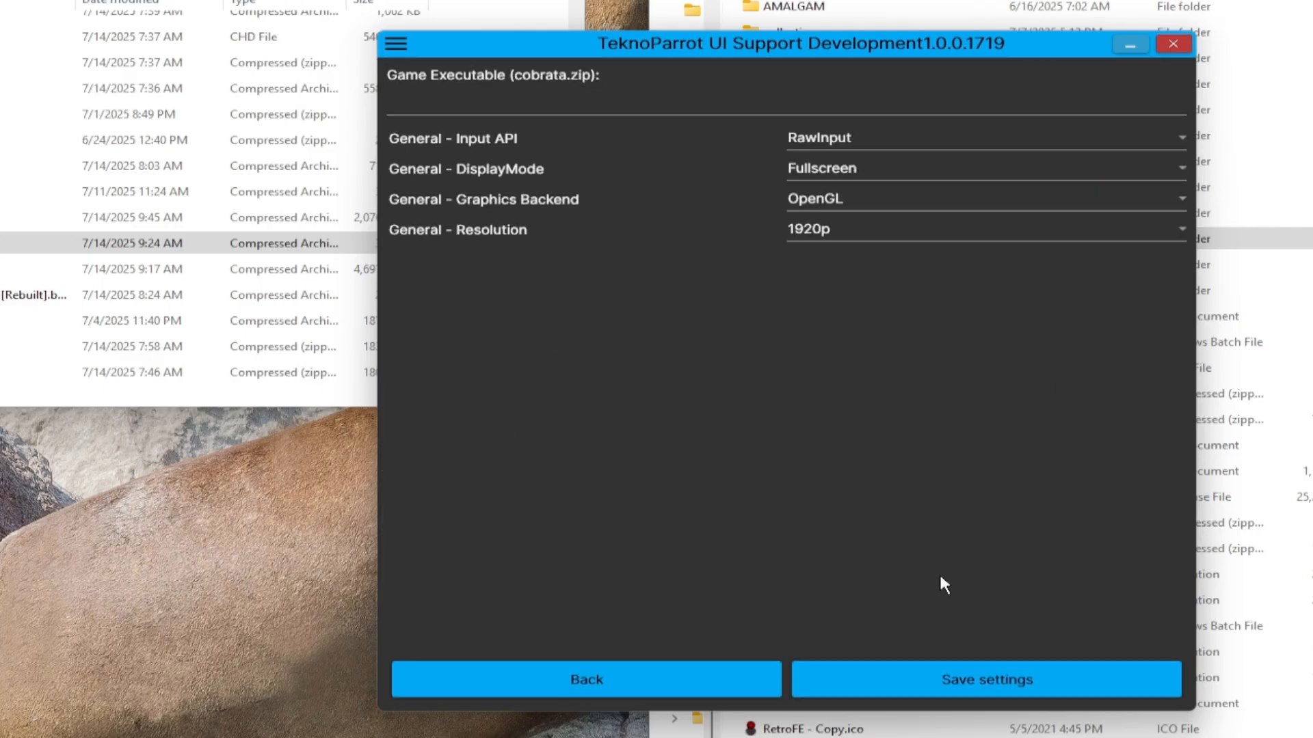
mouse_move(467, 11)
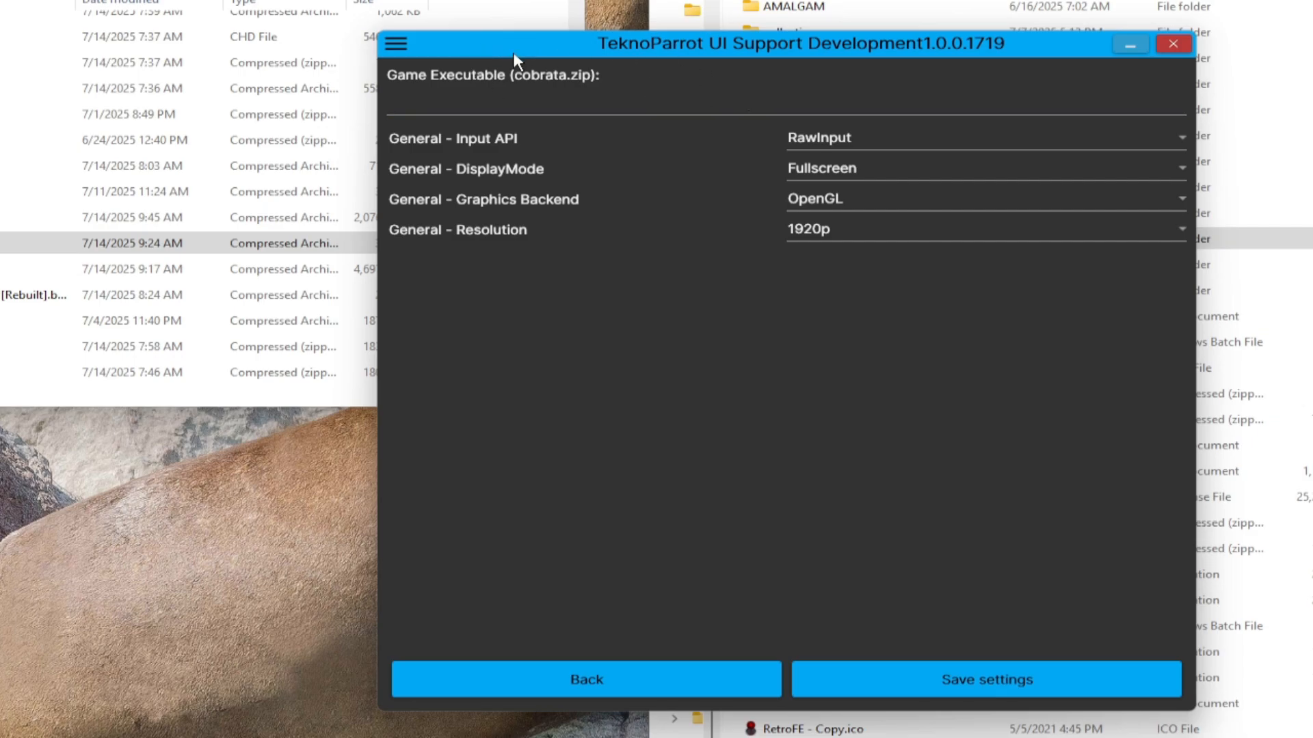
mouse_move(634, 182)
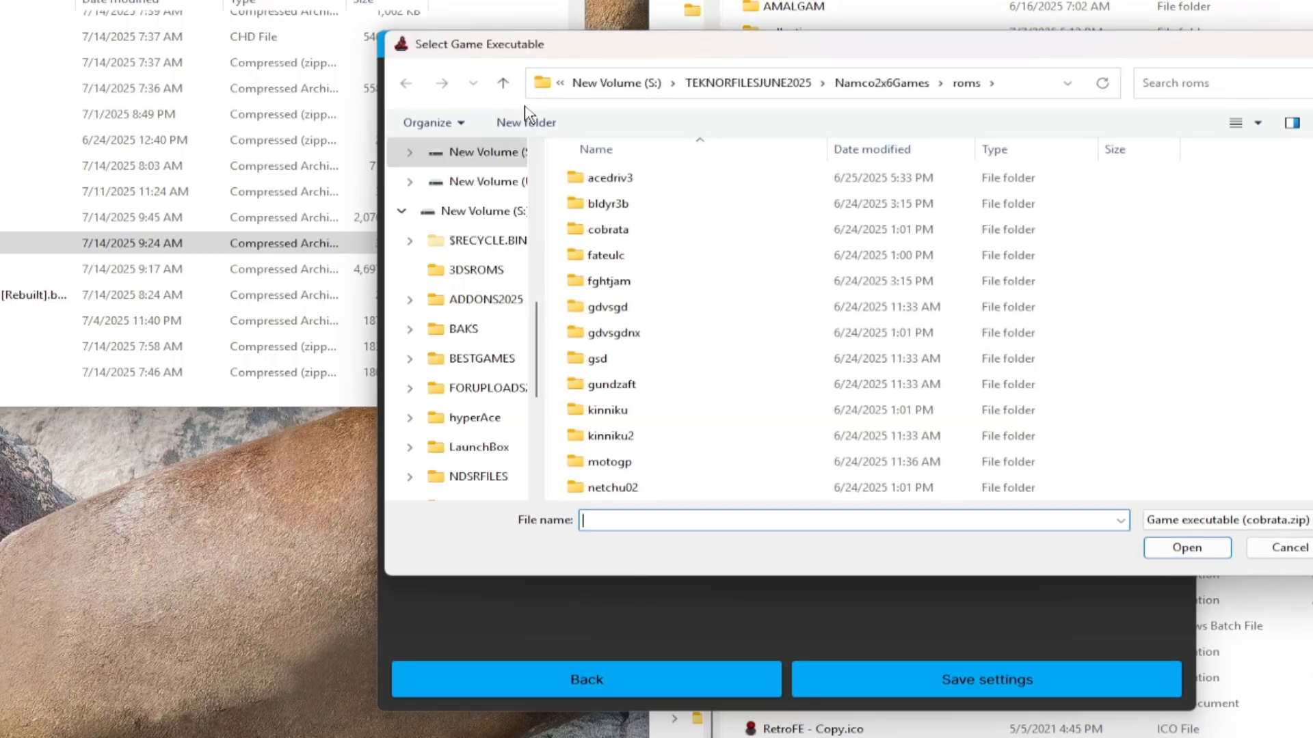
Step: Point the game executable to cobrata.zip in the Namco2x6Games roms folder
click(608, 280)
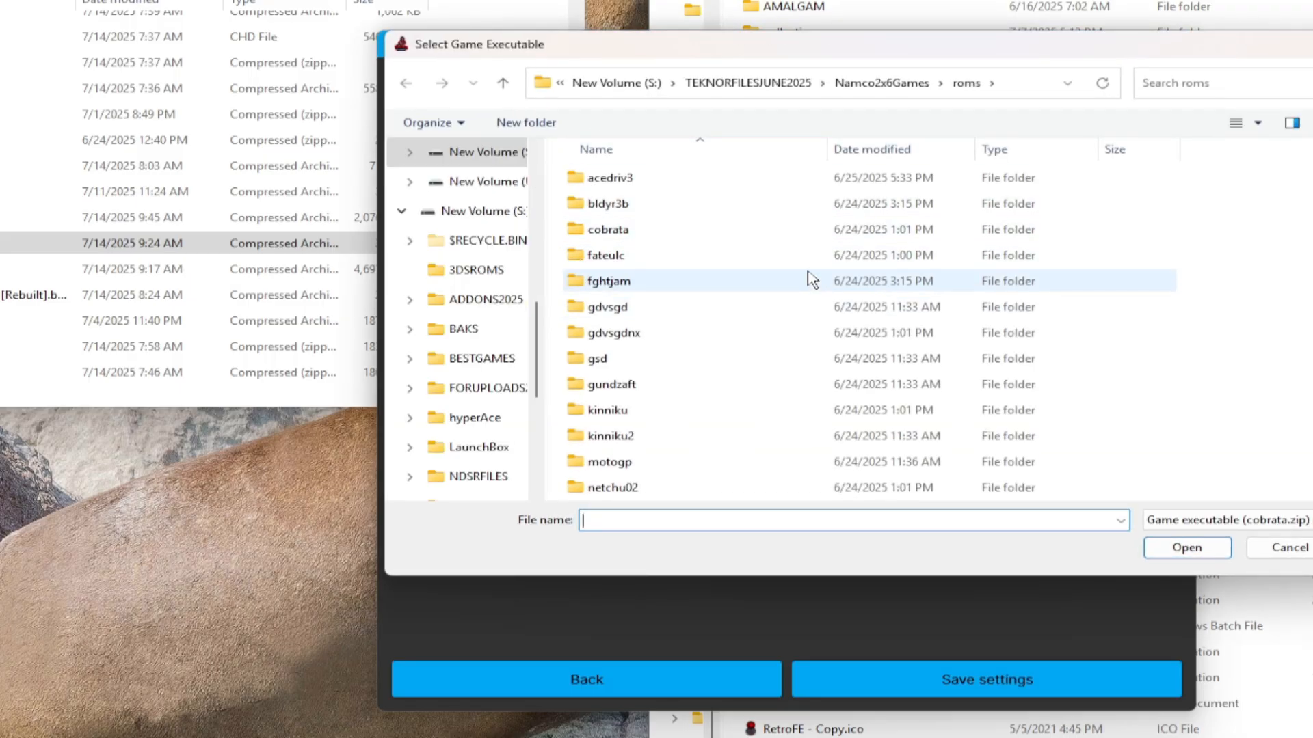
click(605, 202)
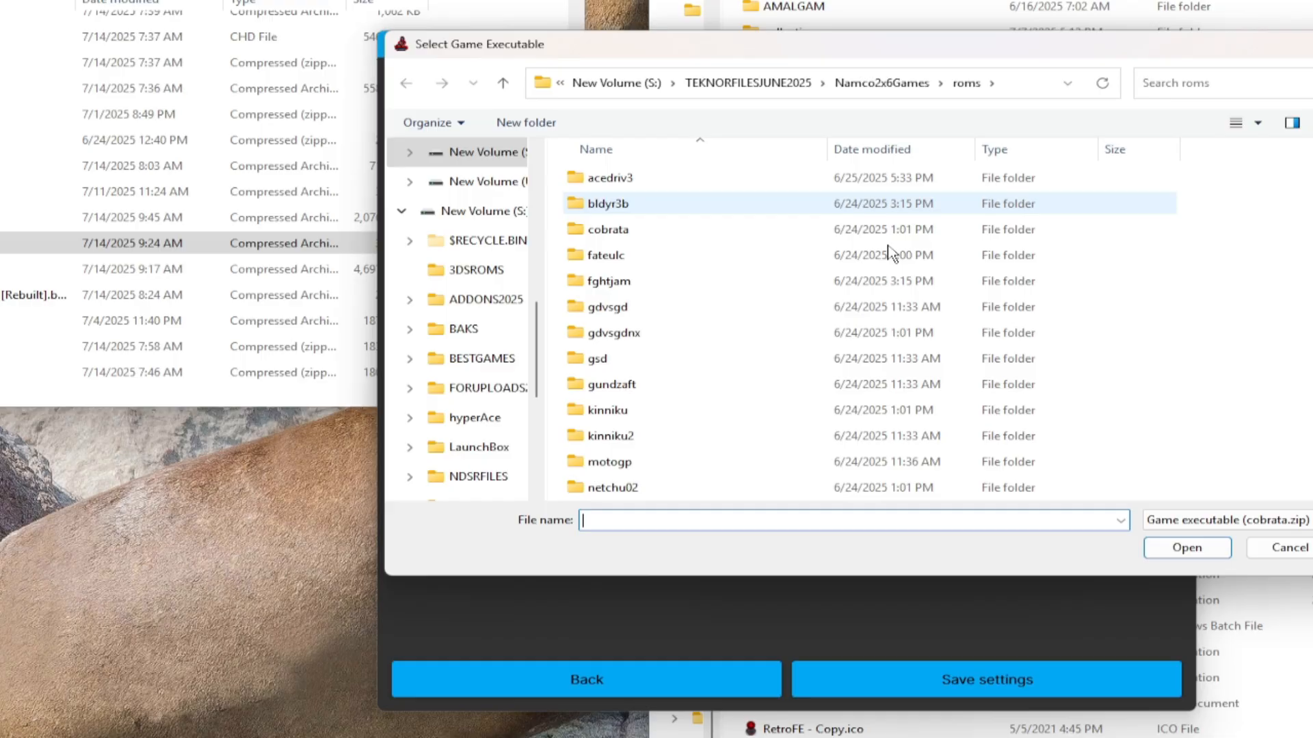
scroll(down, 3)
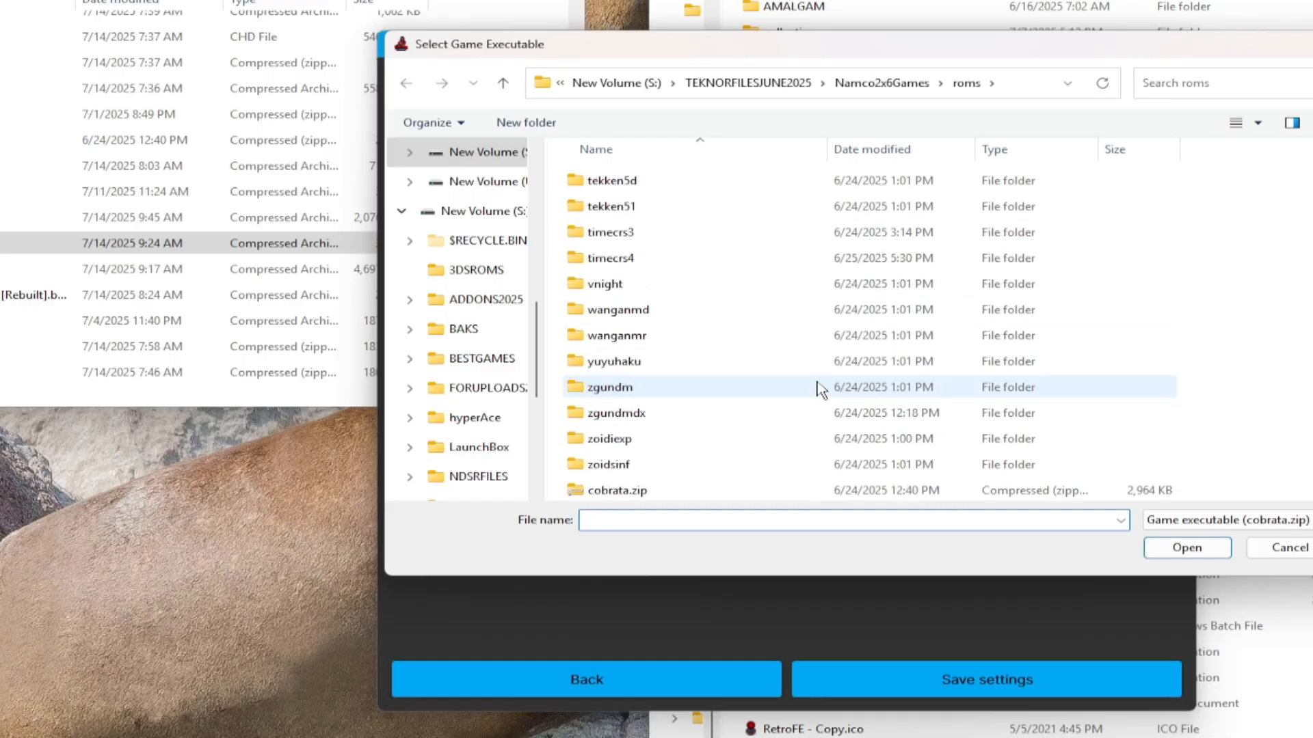
click(615, 489)
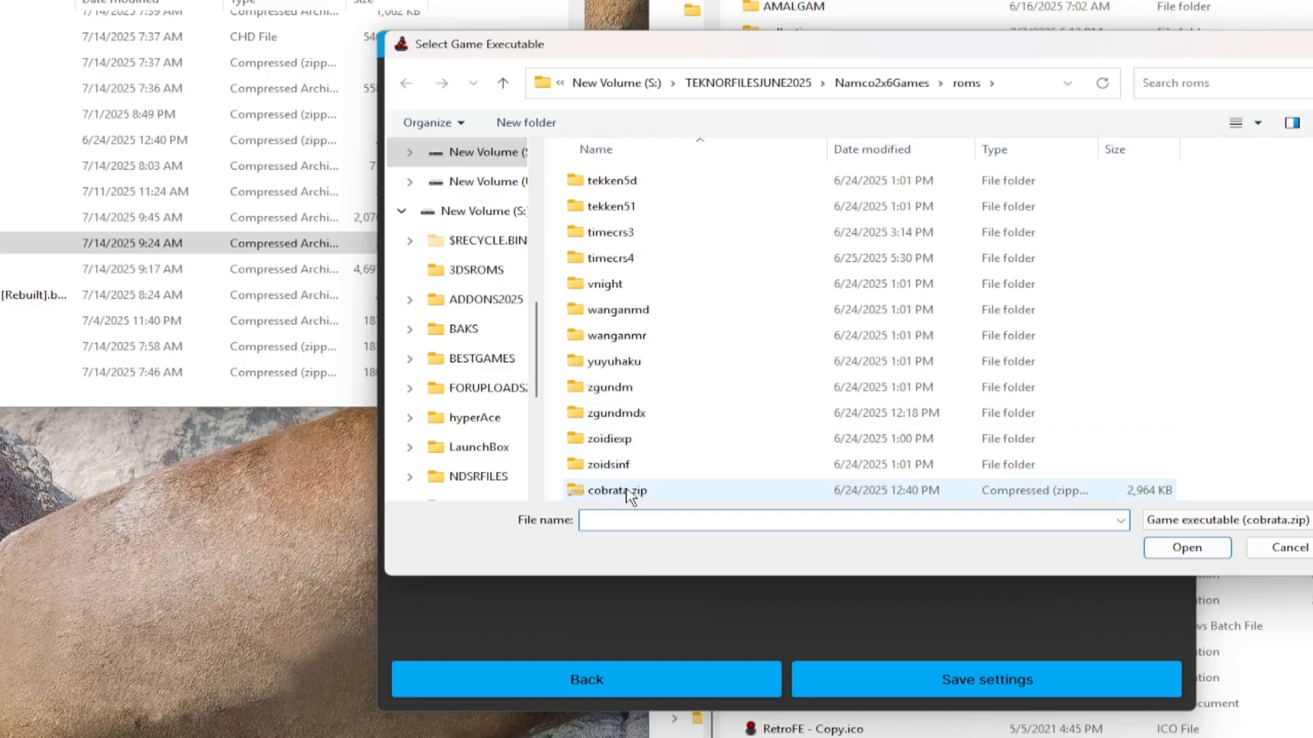
click(616, 489)
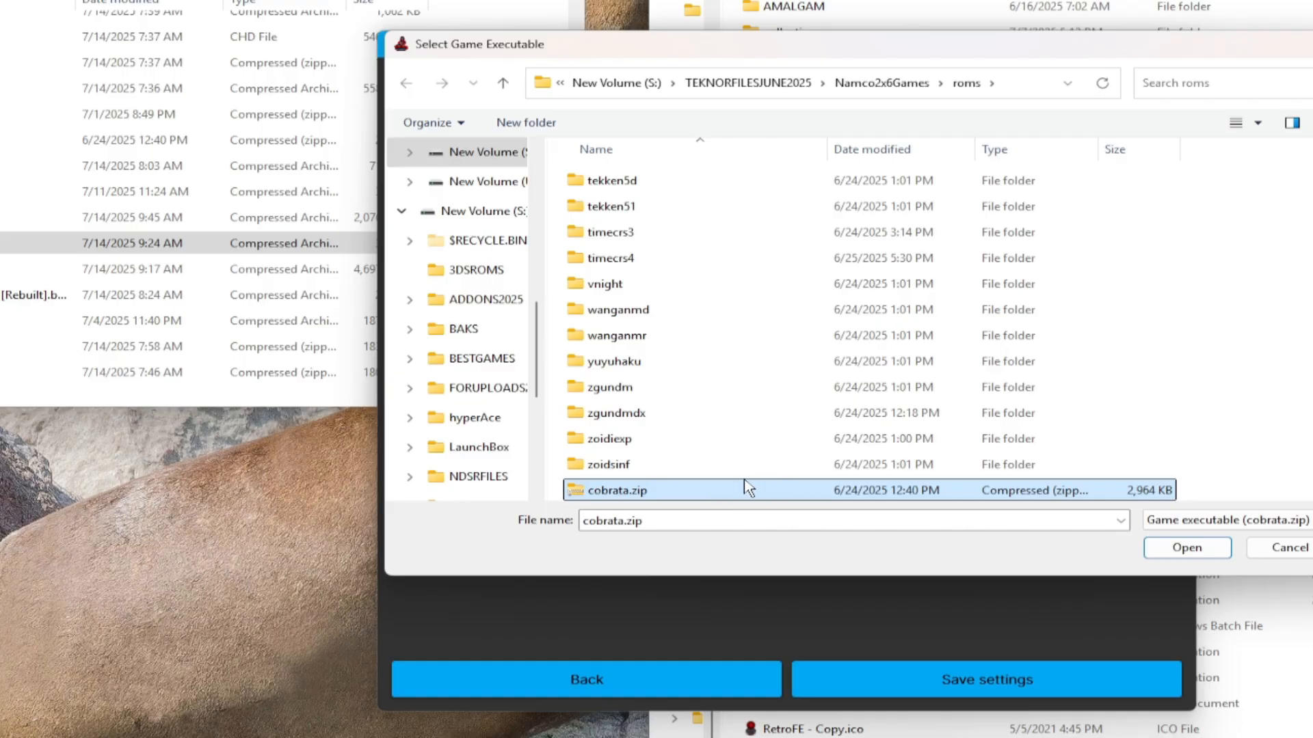
mouse_move(620, 490)
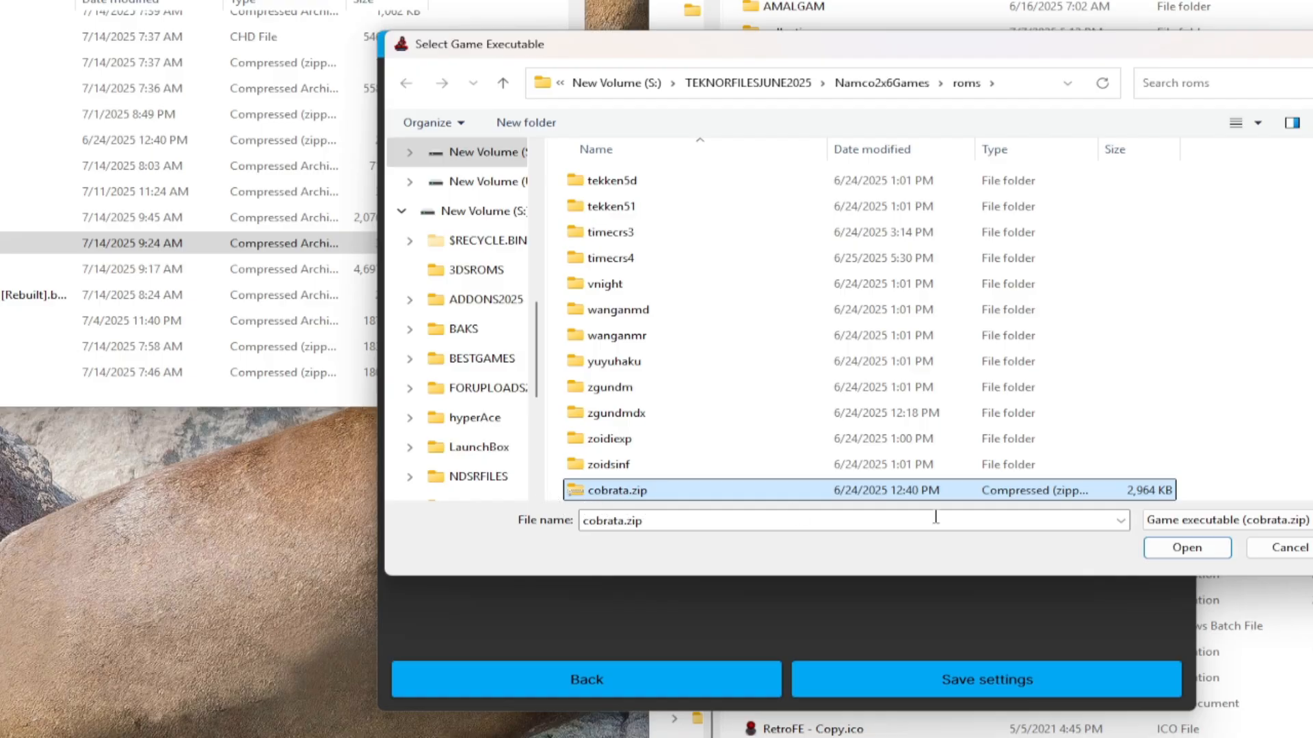
mouse_move(1185, 547)
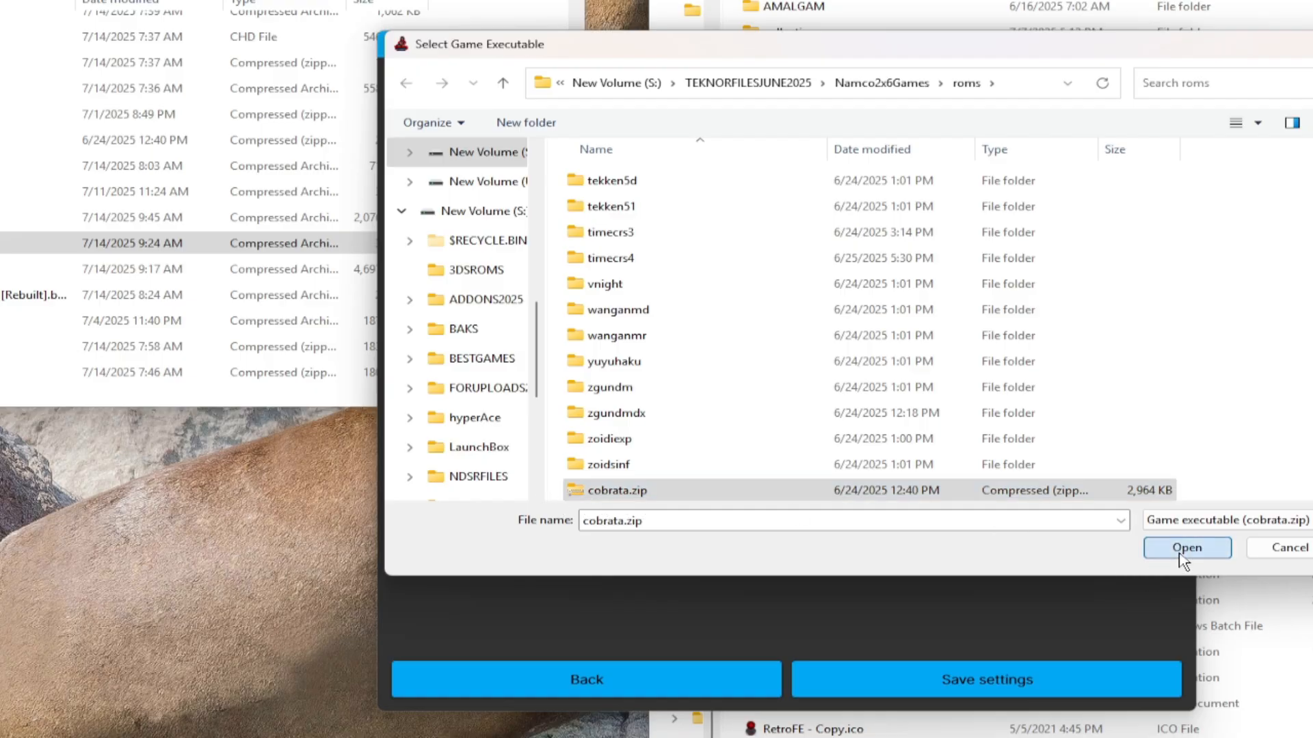
click(1185, 548)
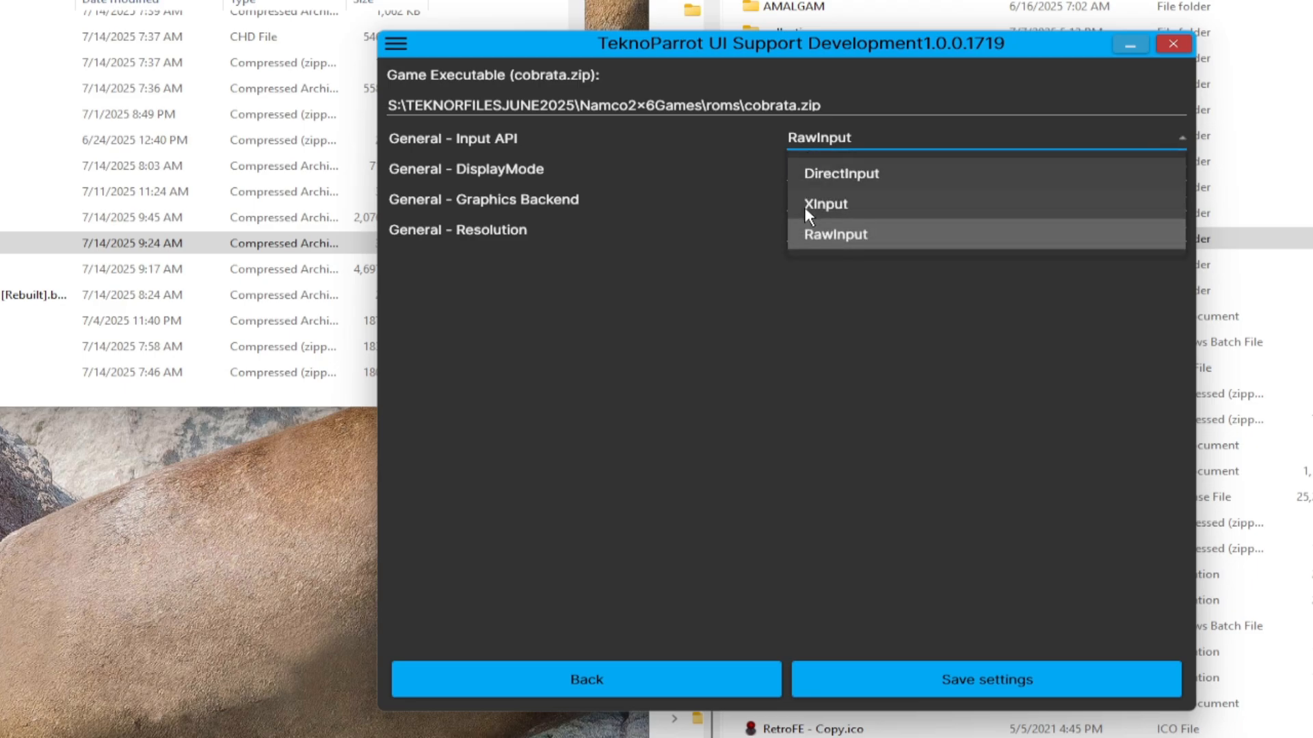
mouse_move(831, 243)
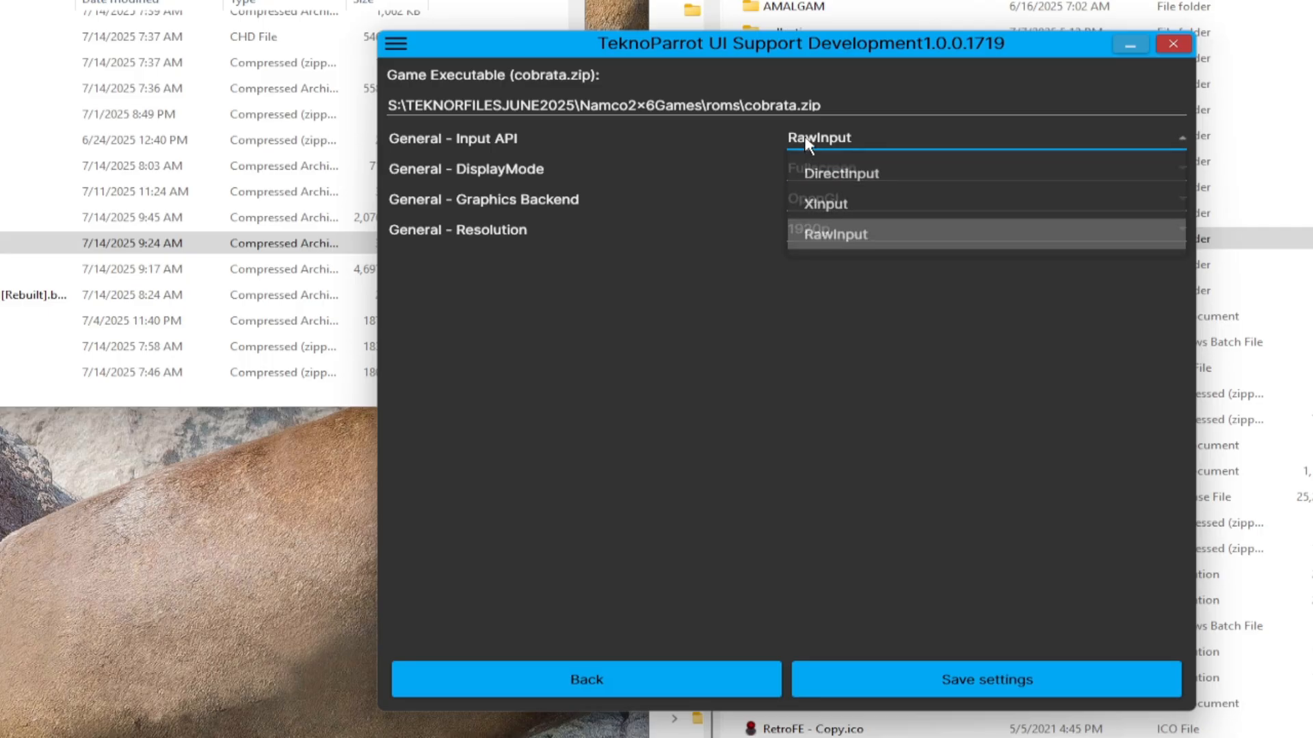
mouse_move(819, 227)
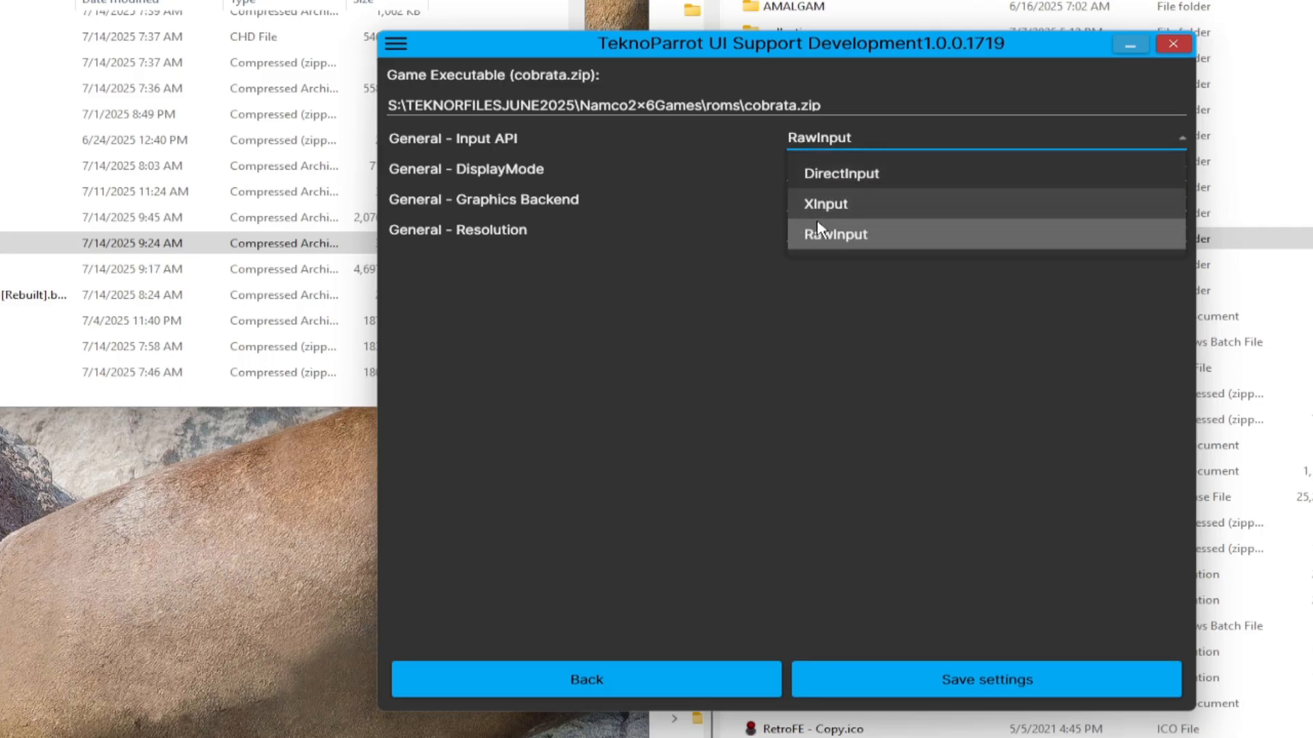
Step: Keep RawInput, use the Vulkan backend at 480p, and save the settings to cobrataw.xml
click(834, 234)
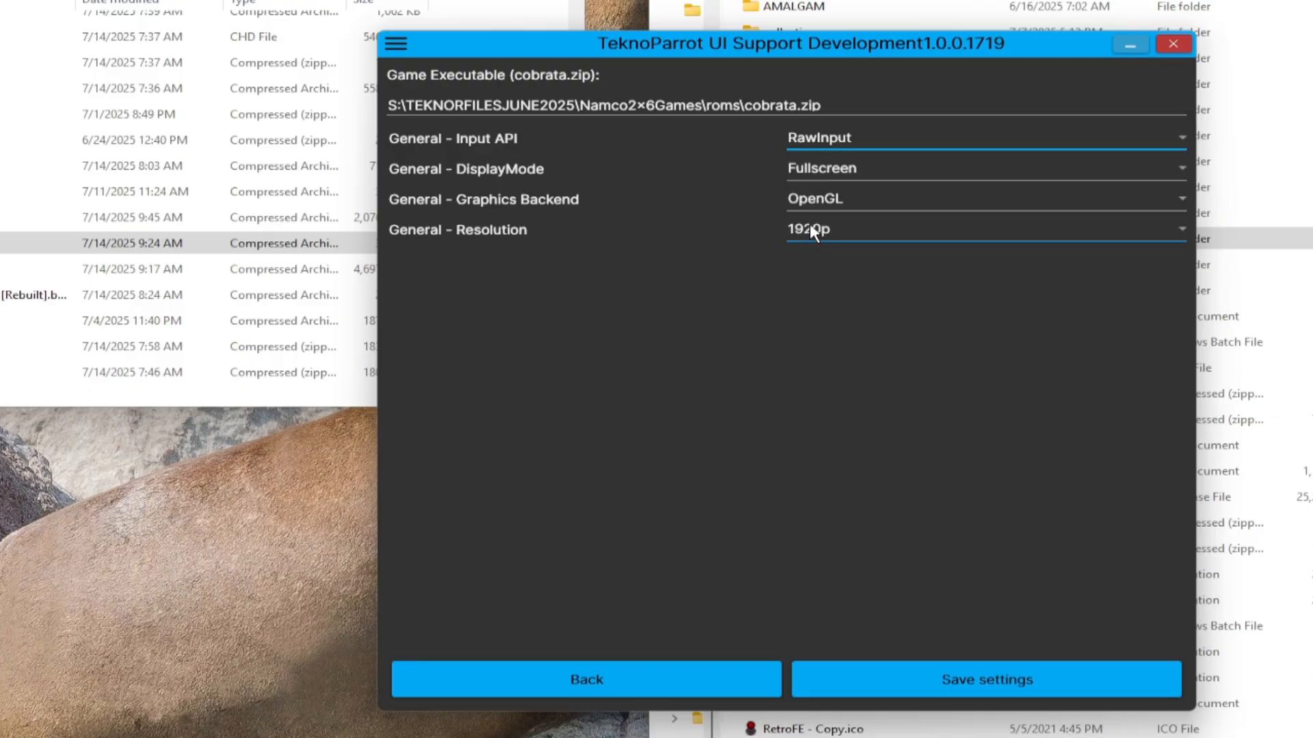
mouse_move(508, 147)
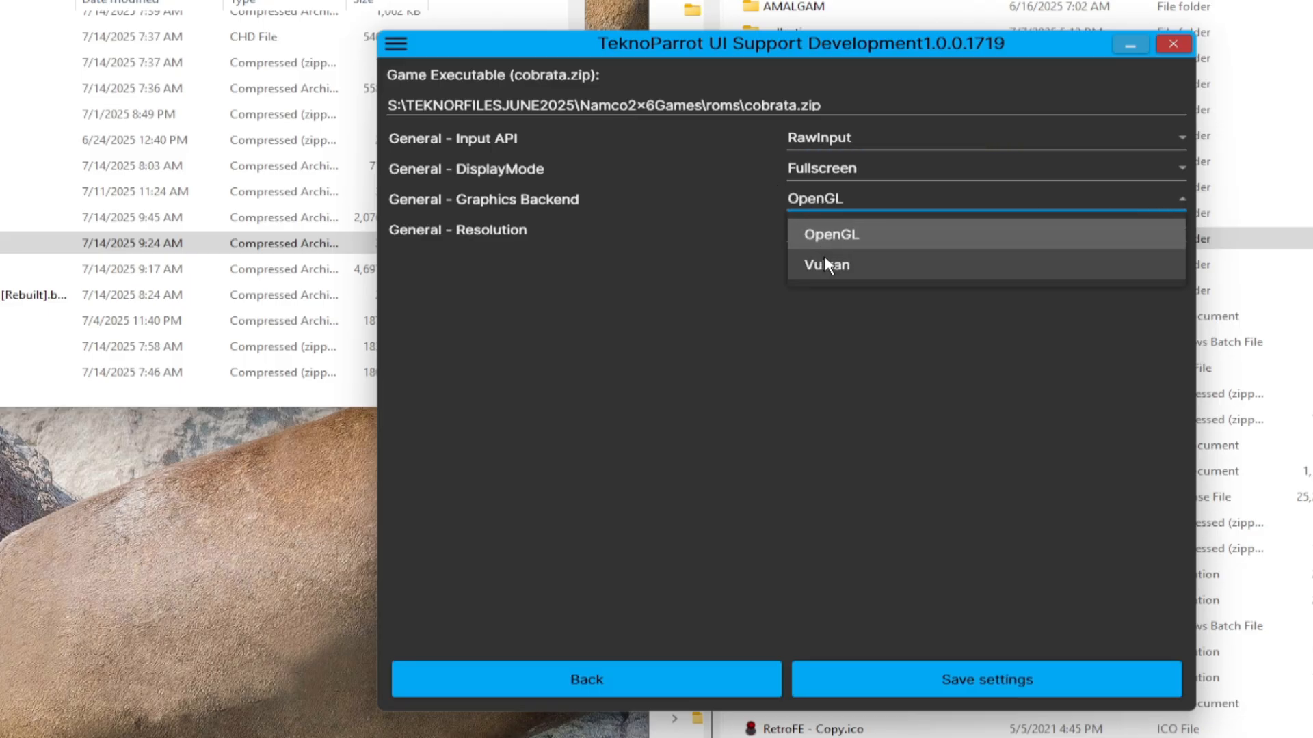
click(827, 264)
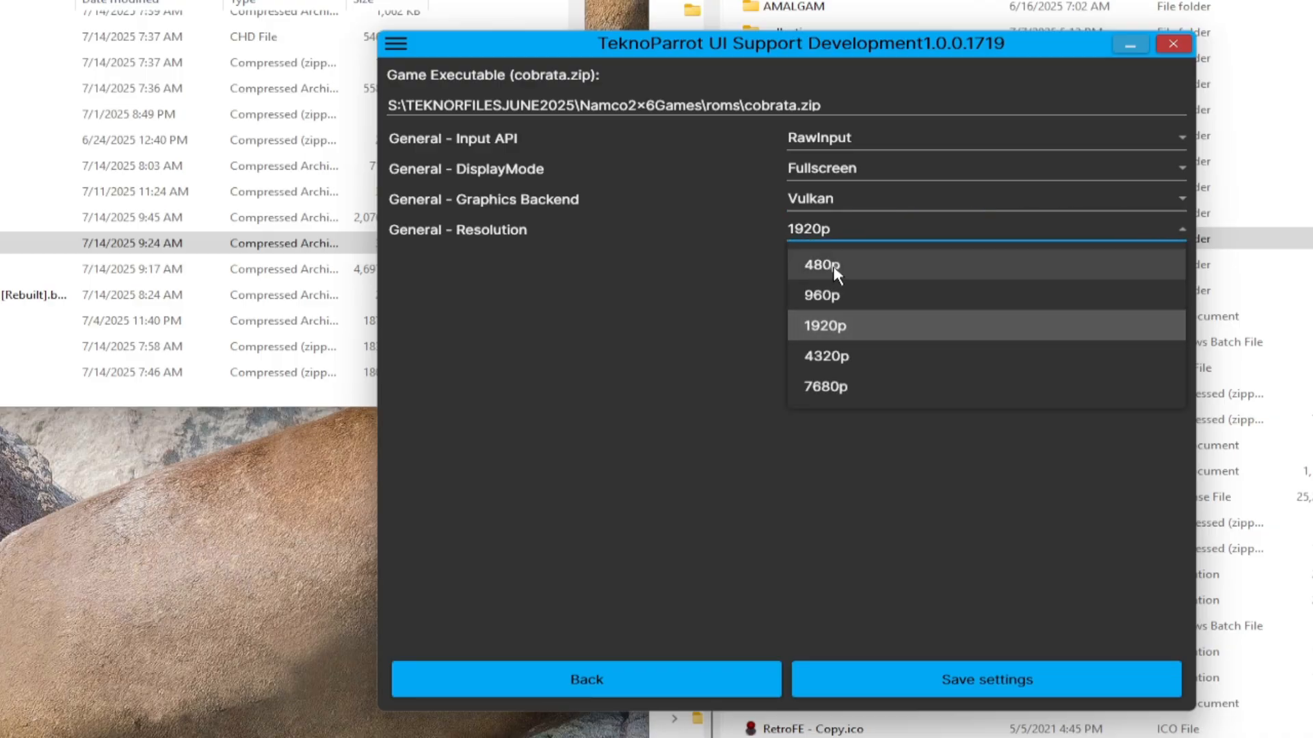
click(821, 265)
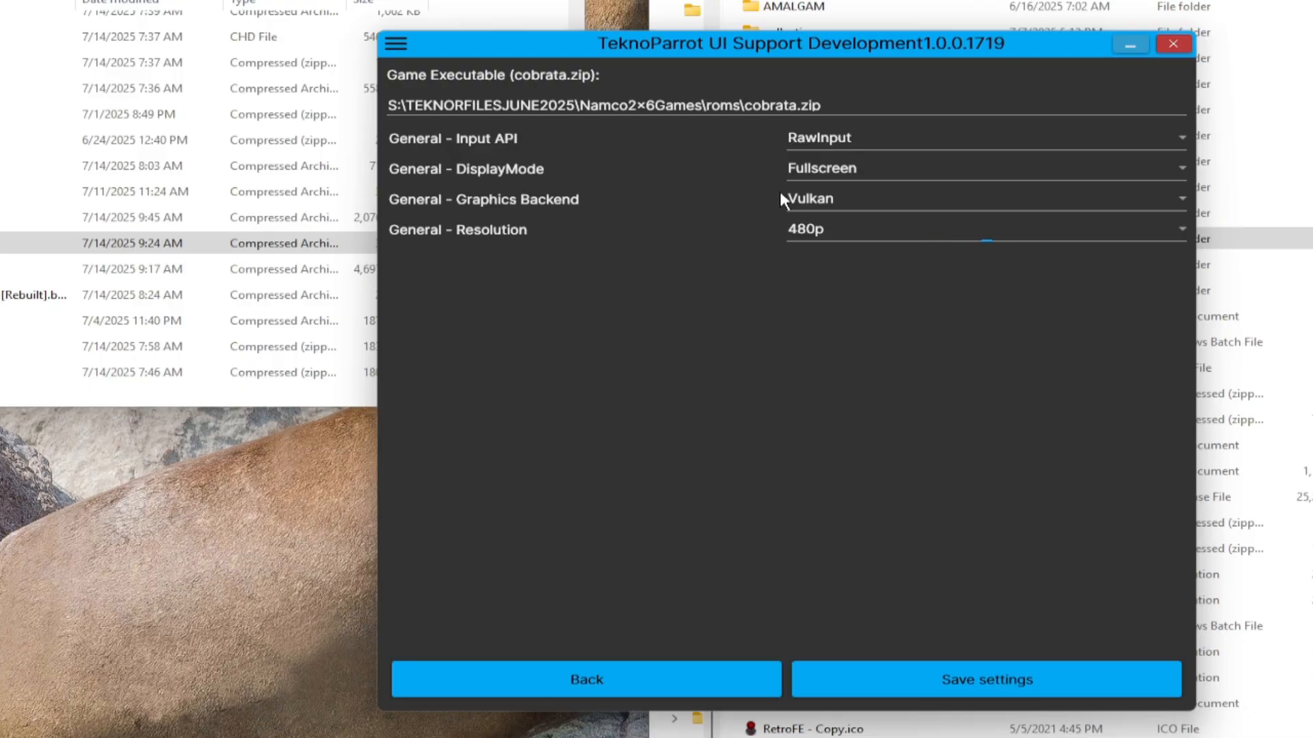
mouse_move(676, 496)
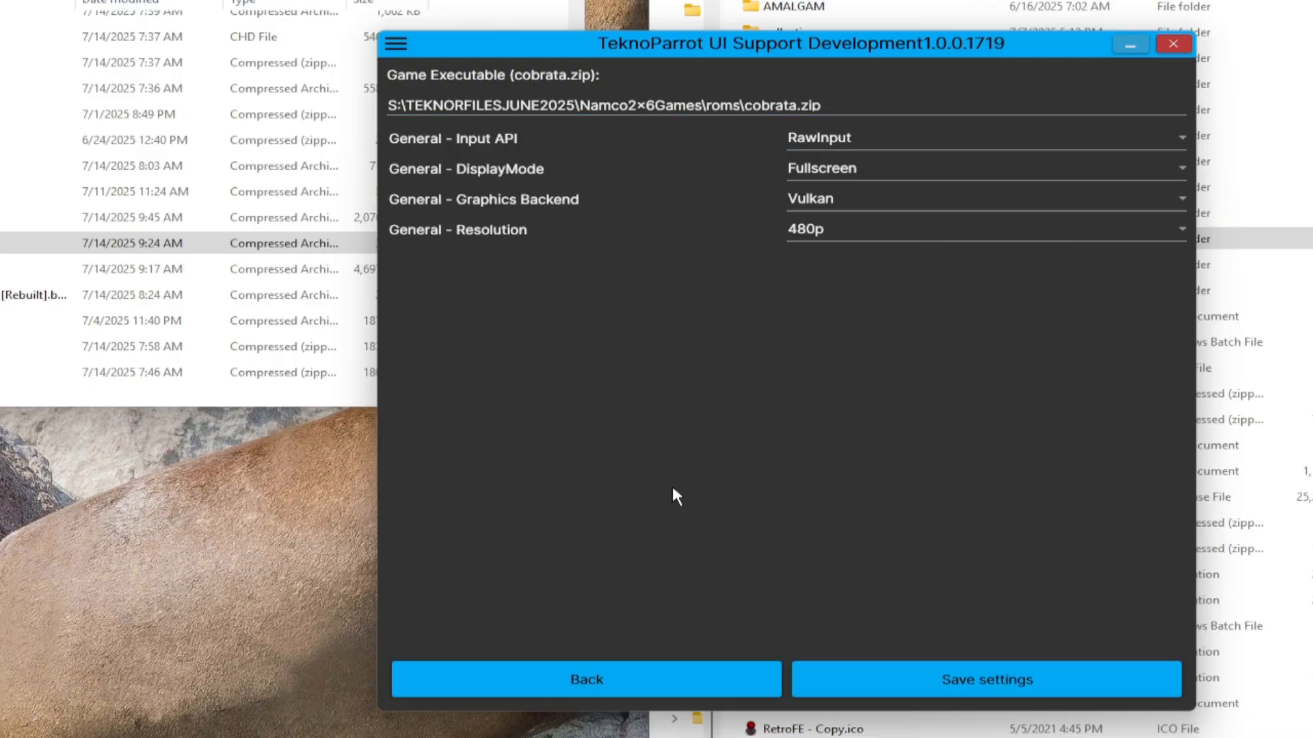
mouse_move(948, 703)
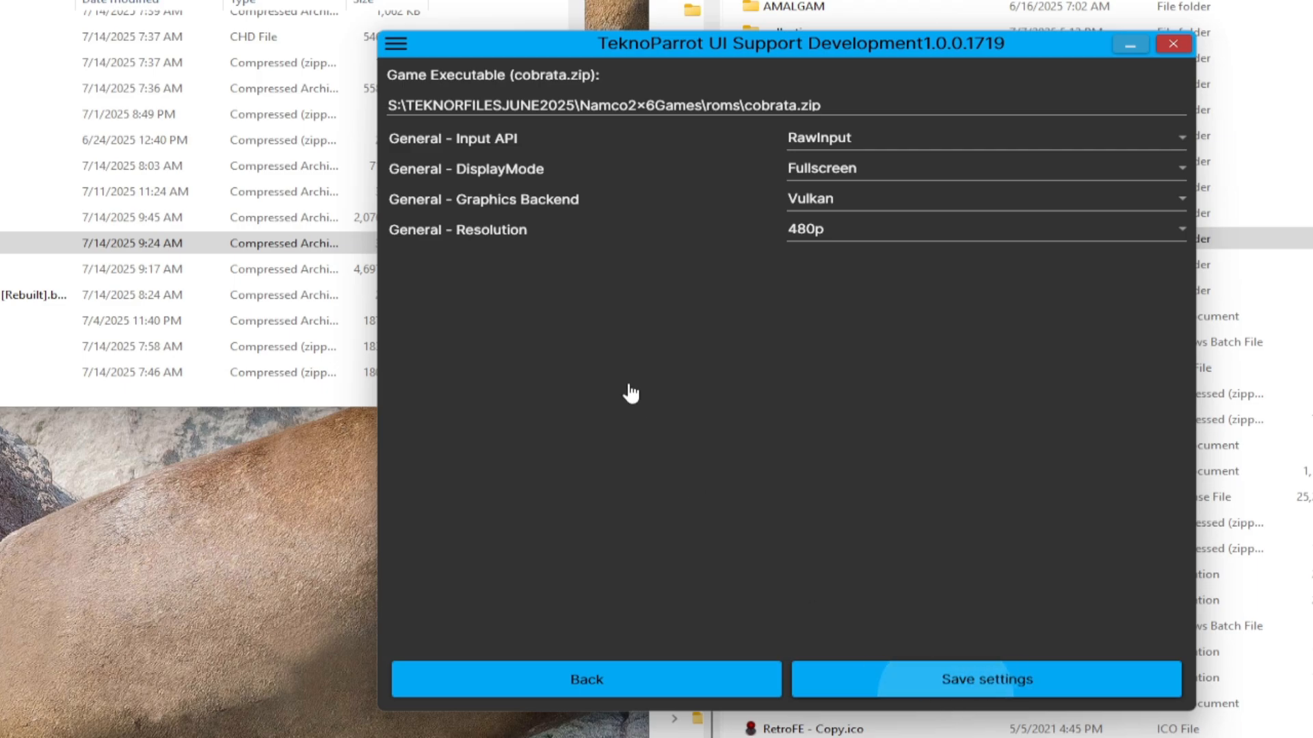
mouse_move(771, 559)
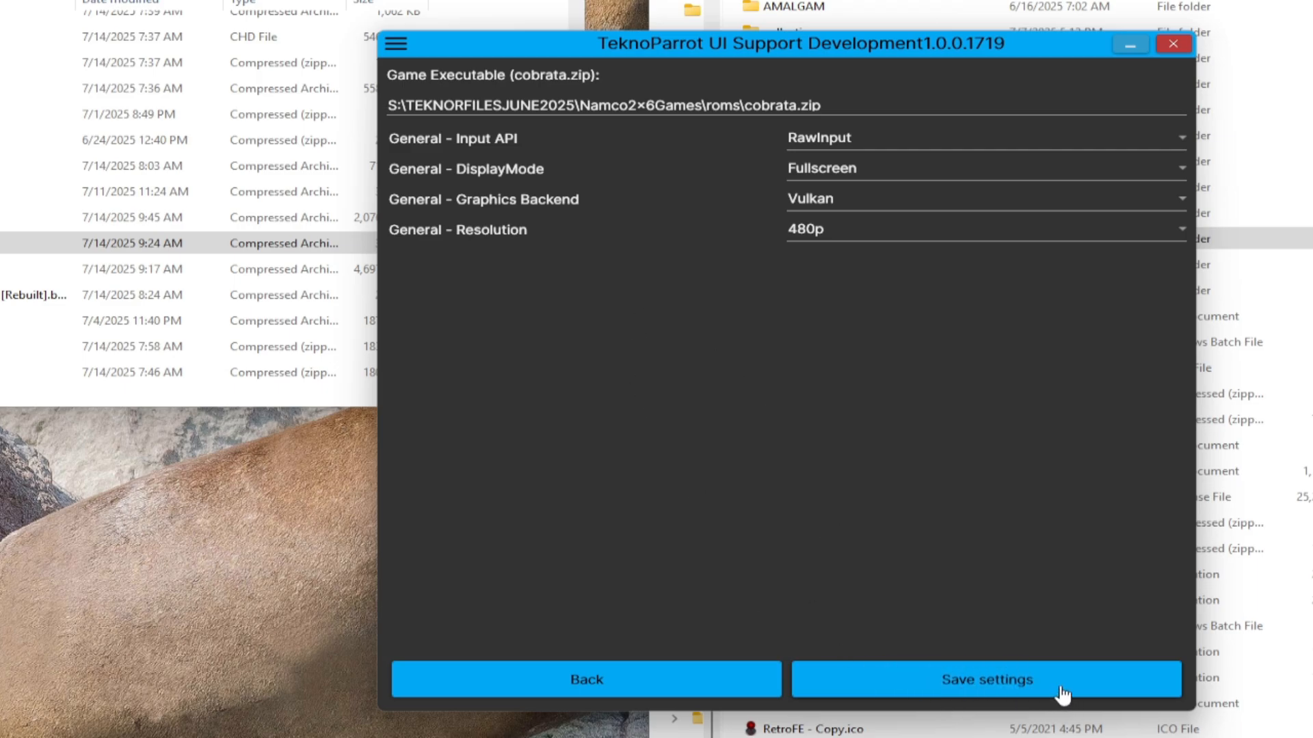
click(986, 679)
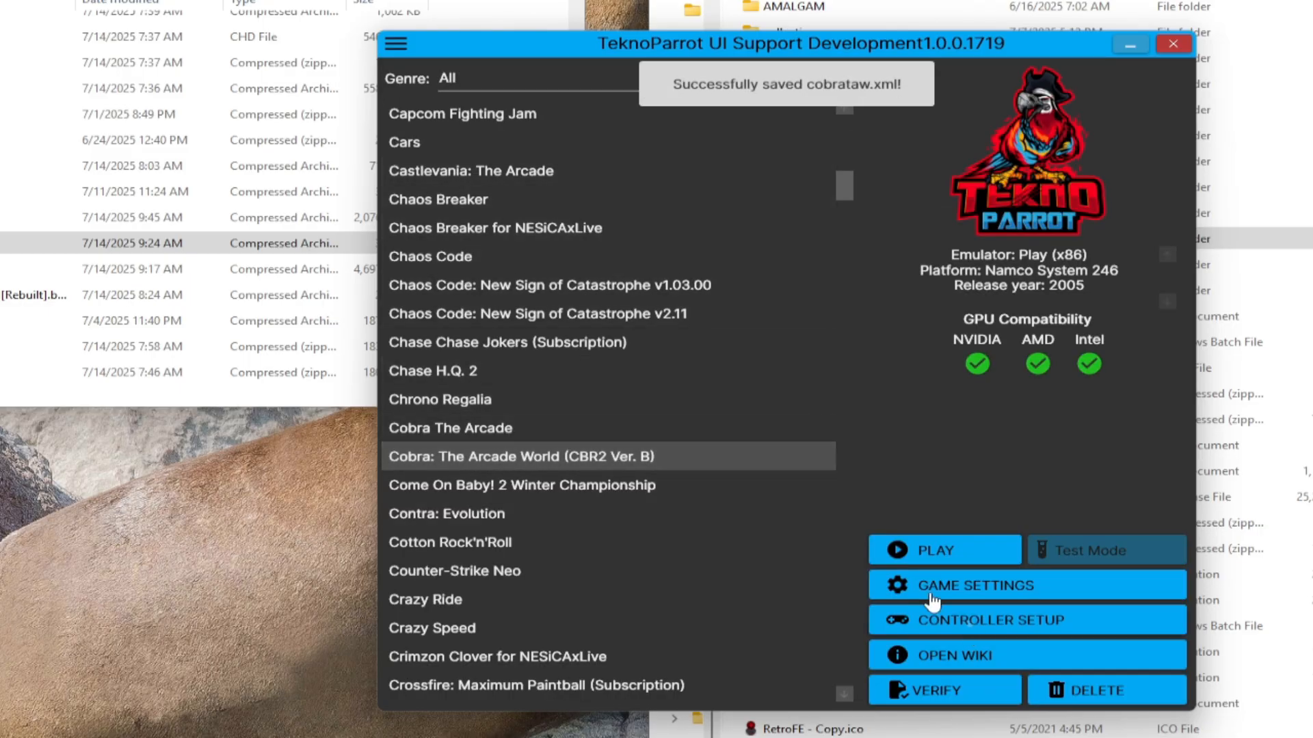
Step: Map Gun Trigger and Foot Pedal to SIGMACHIP USB Mouse buttons for Player 1's light gun
click(976, 619)
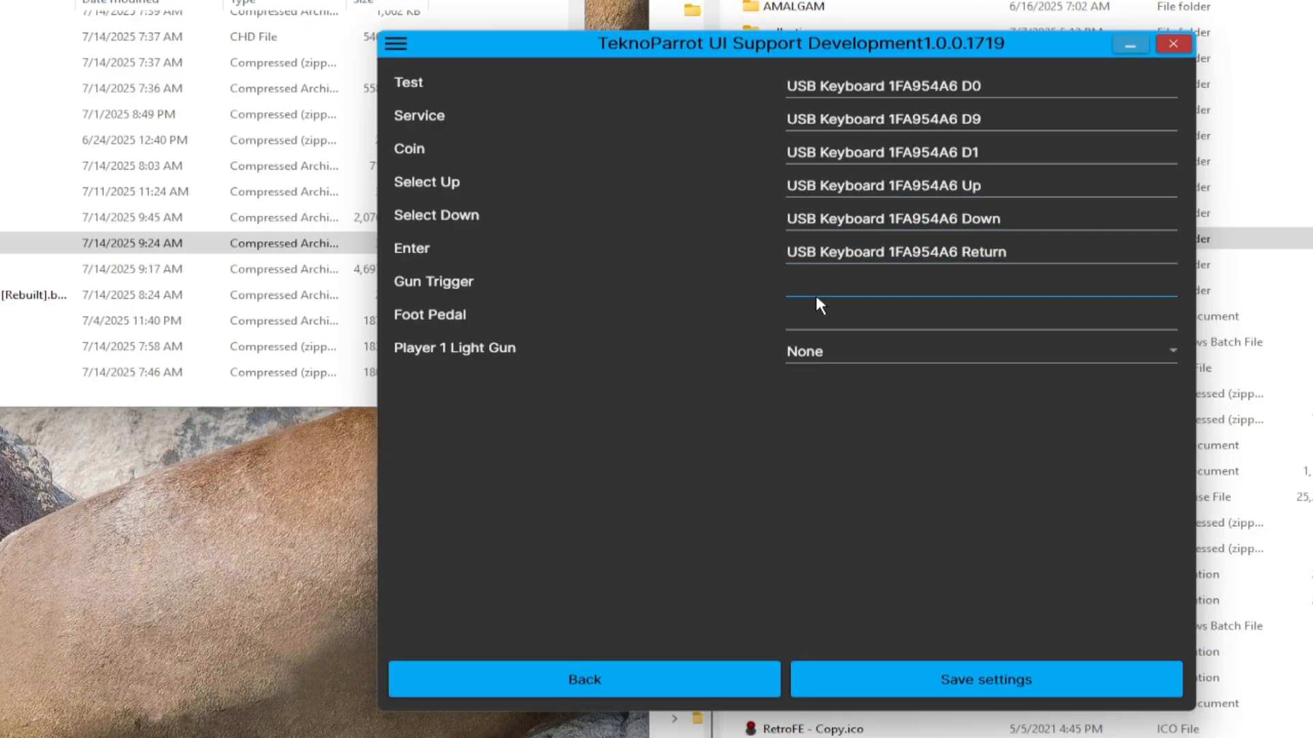
click(975, 350)
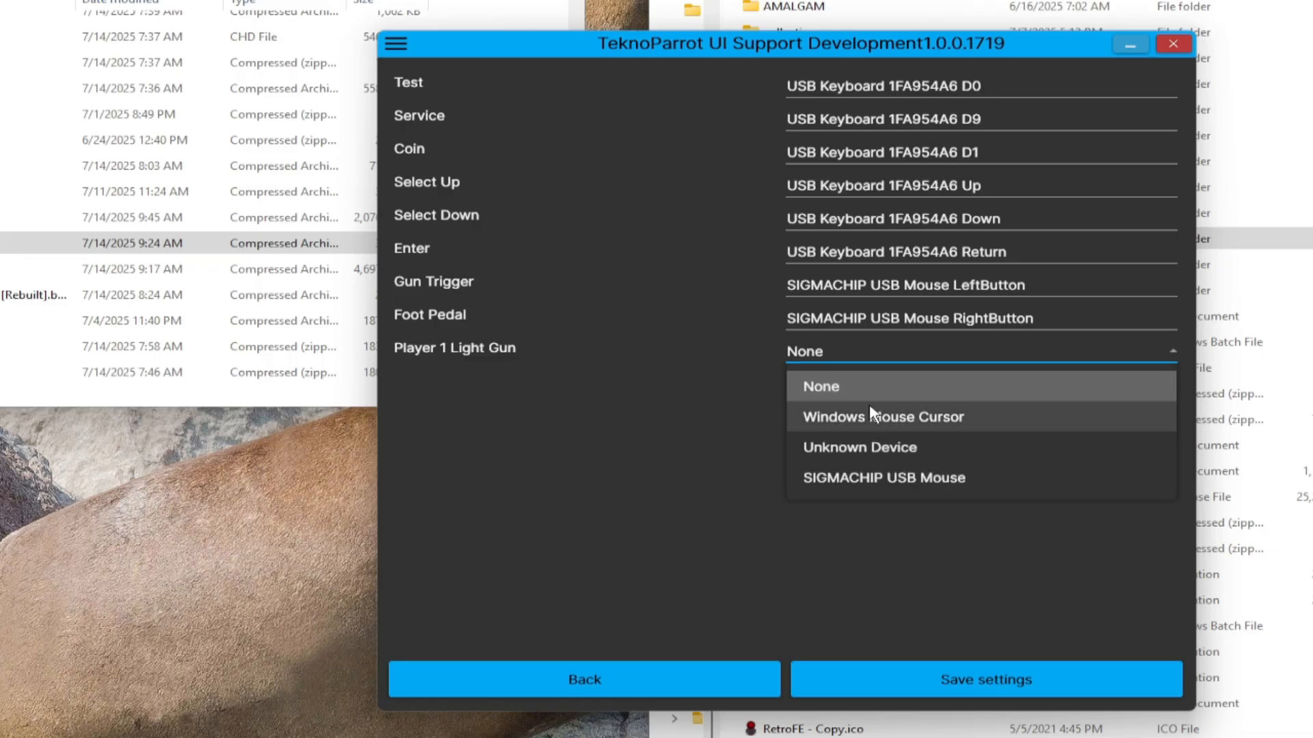
click(881, 417)
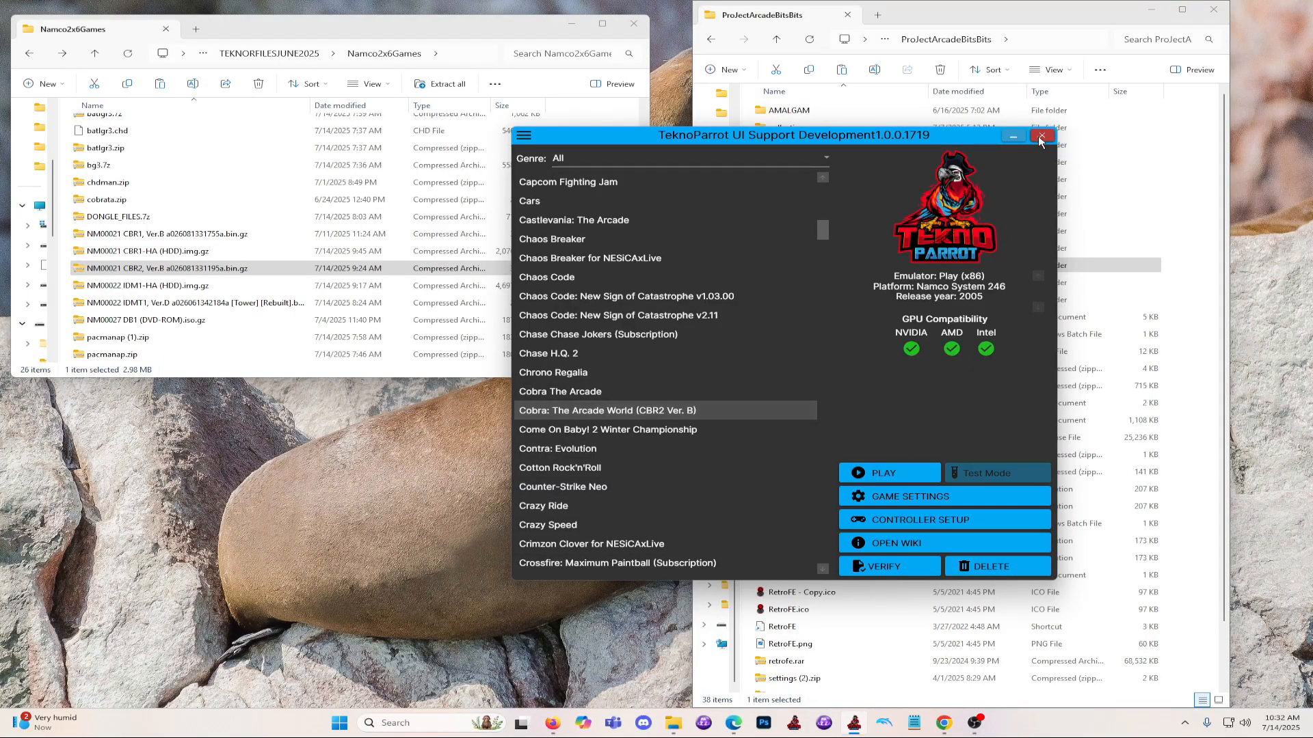
Step: Close TeknoParrot, browse into emulators > TeknoParrot > Play, and select arcadedefs
click(1041, 135)
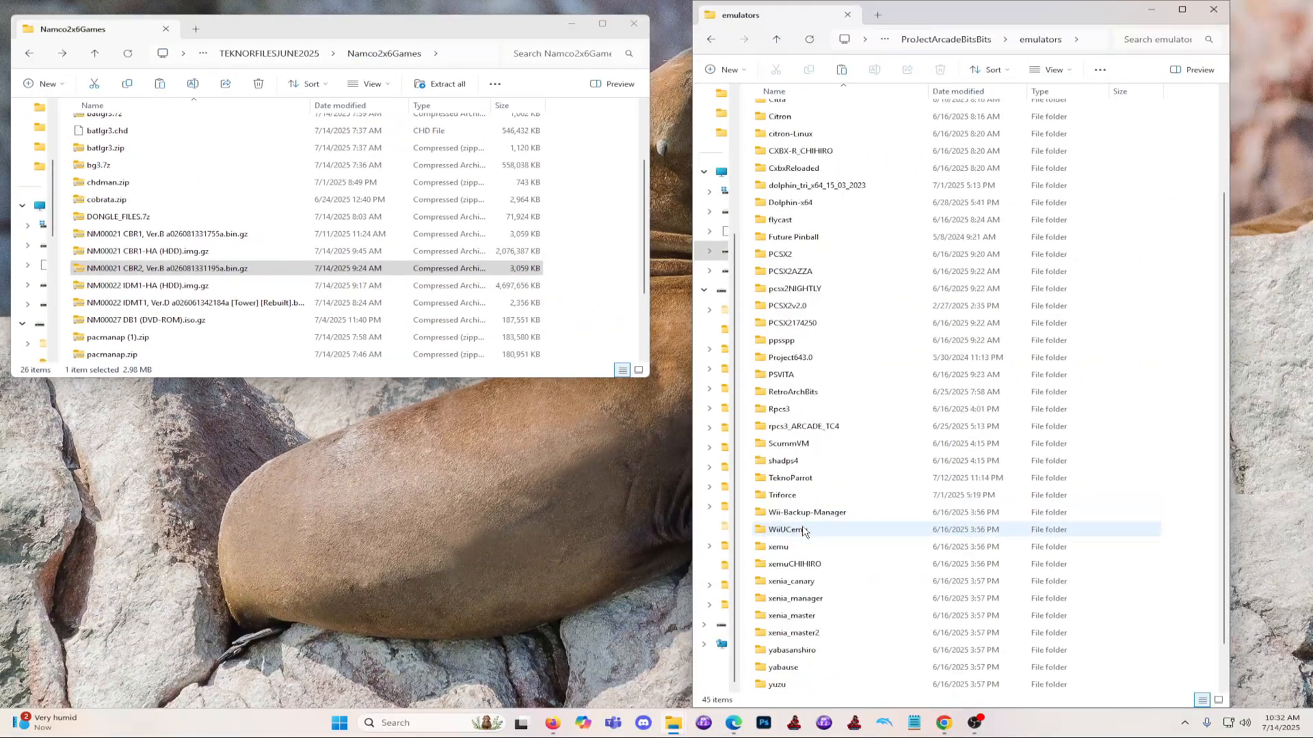
double_click(785, 529)
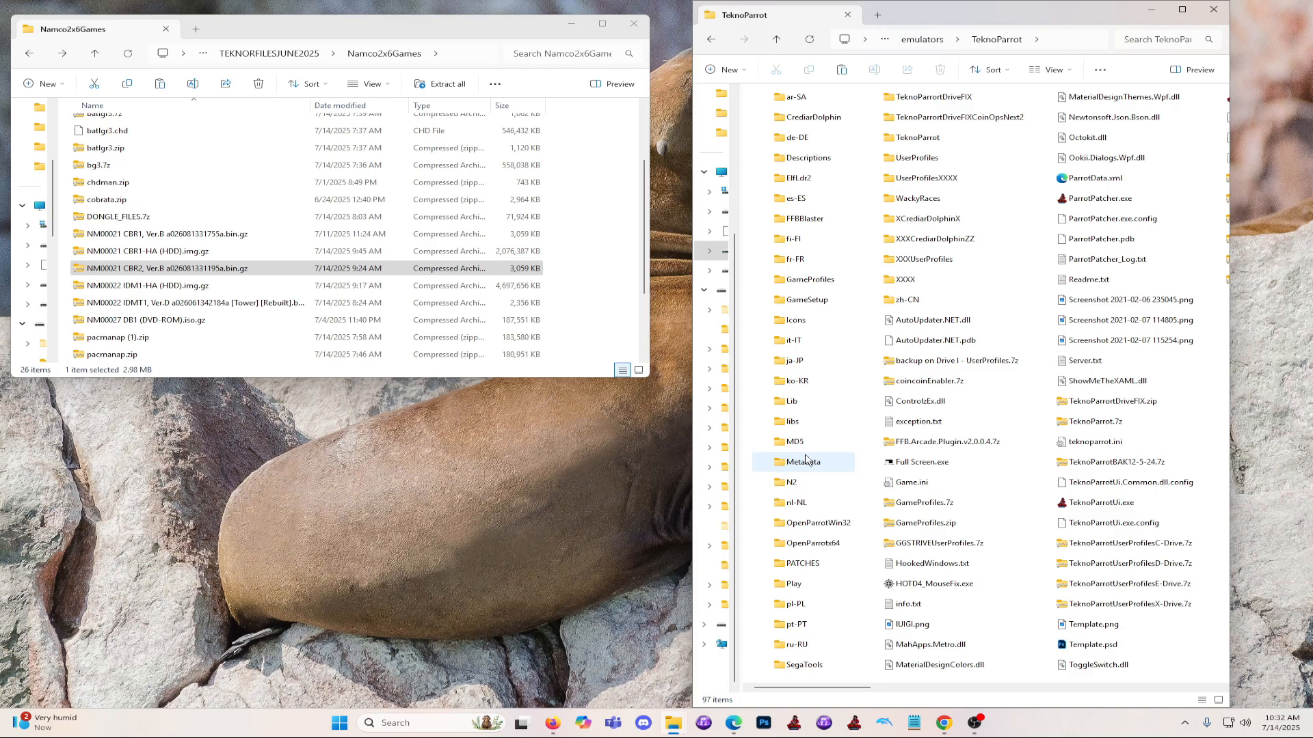
double_click(791, 583)
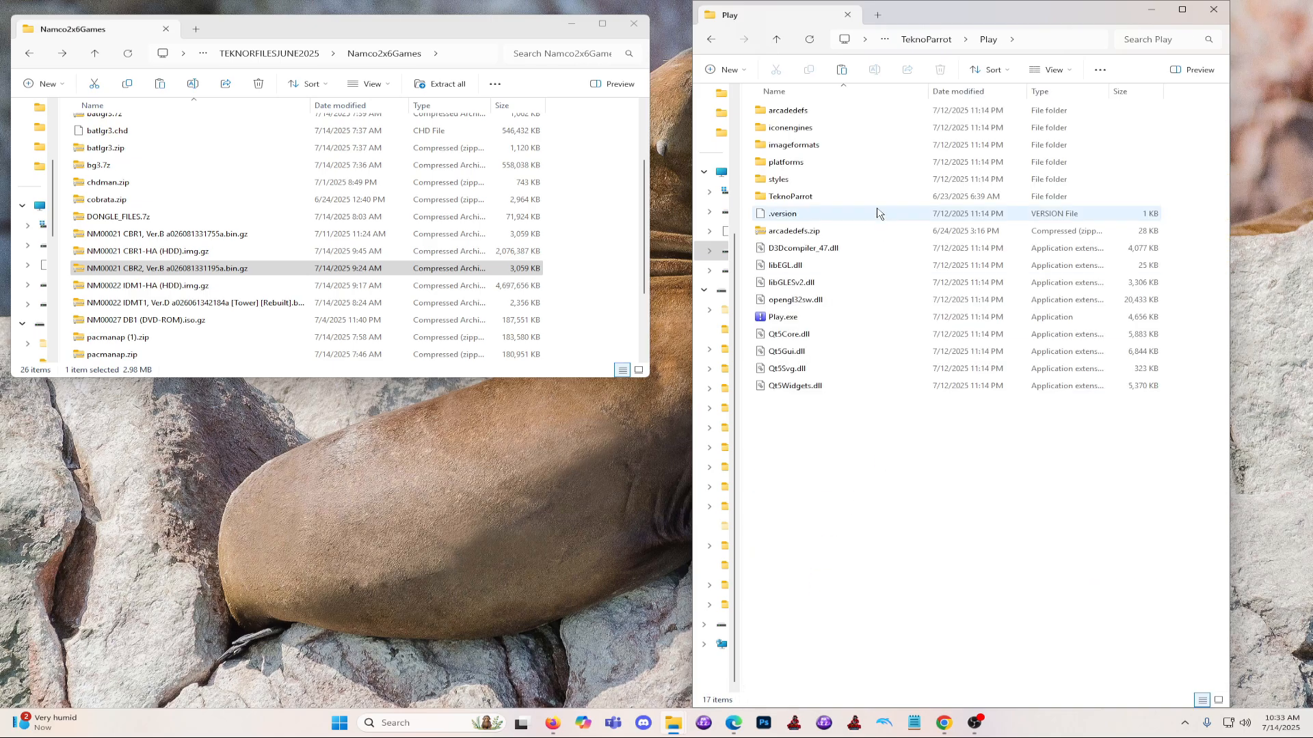
click(786, 109)
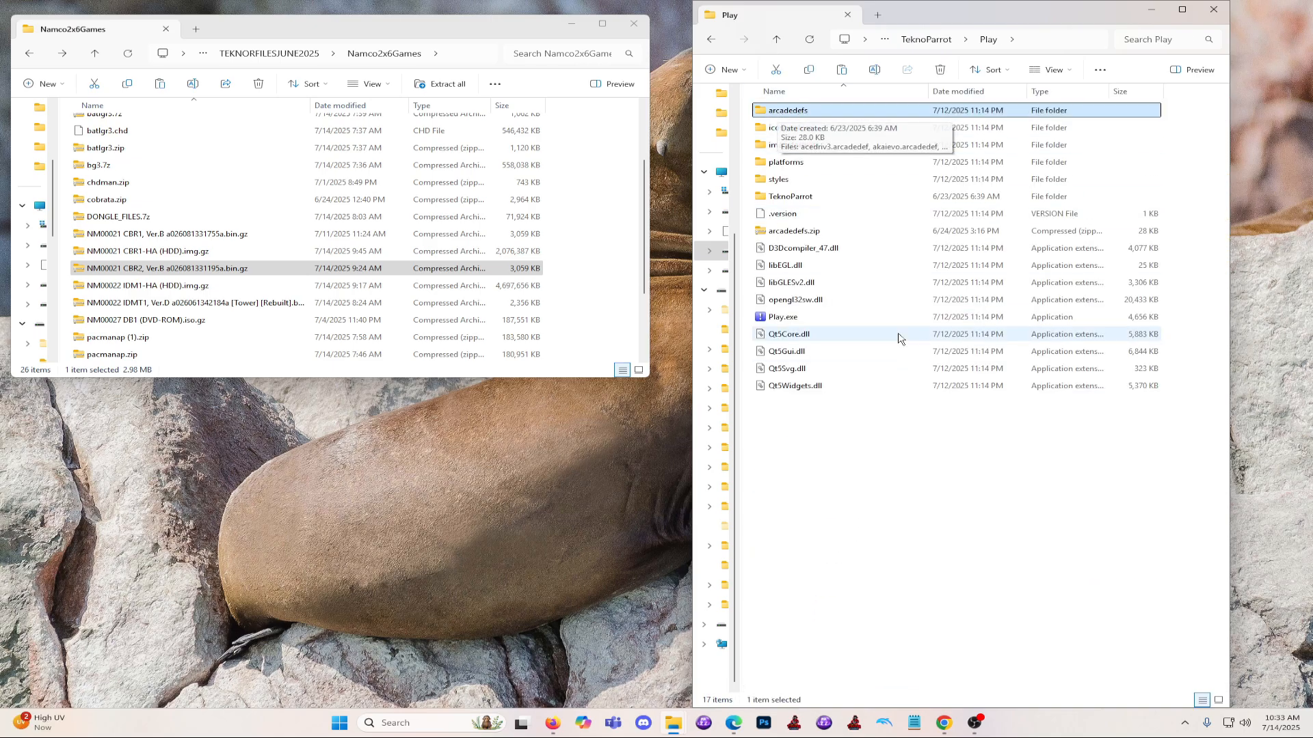
double_click(782, 316)
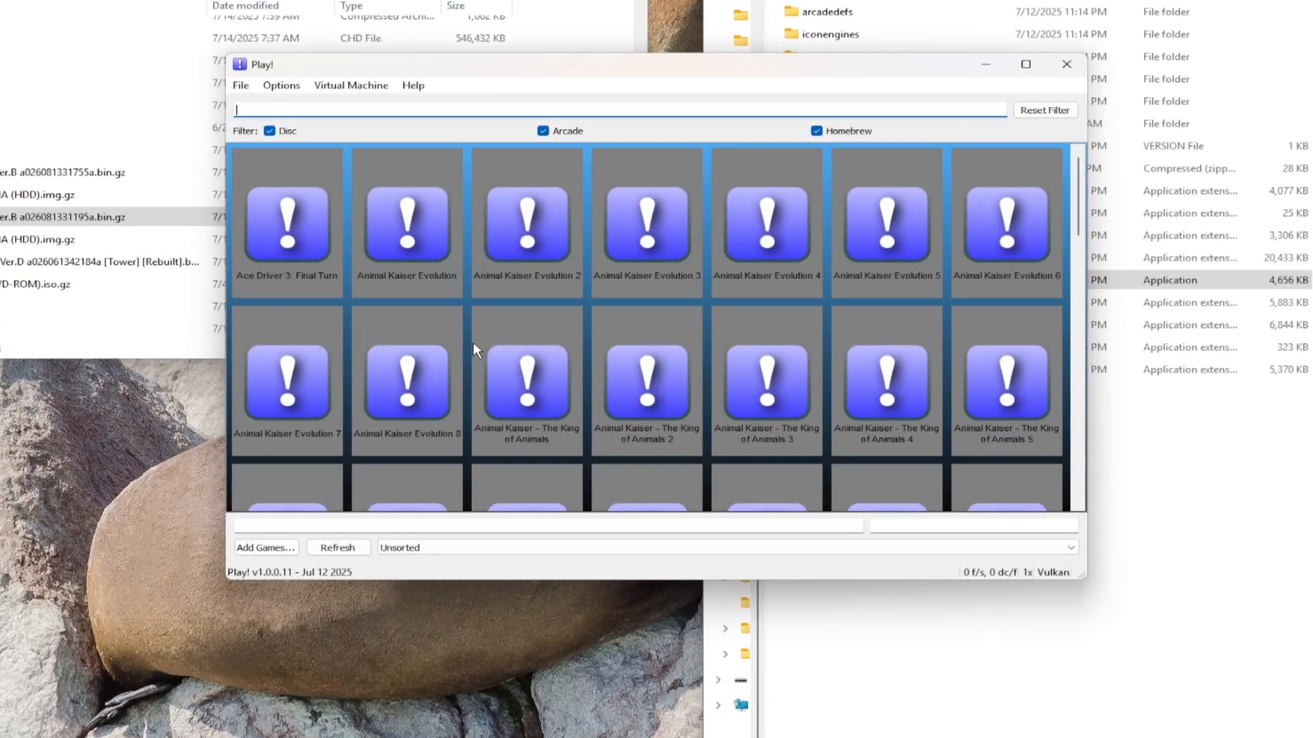
click(527, 536)
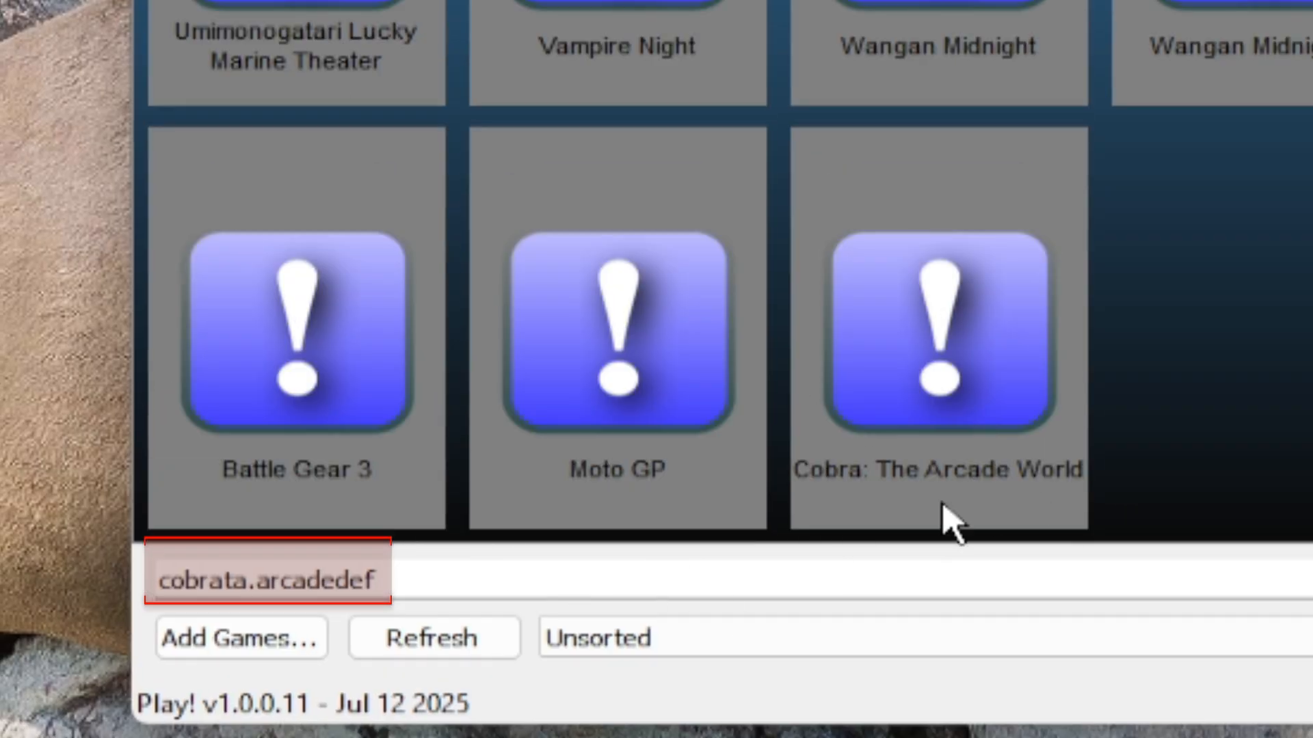
click(936, 327)
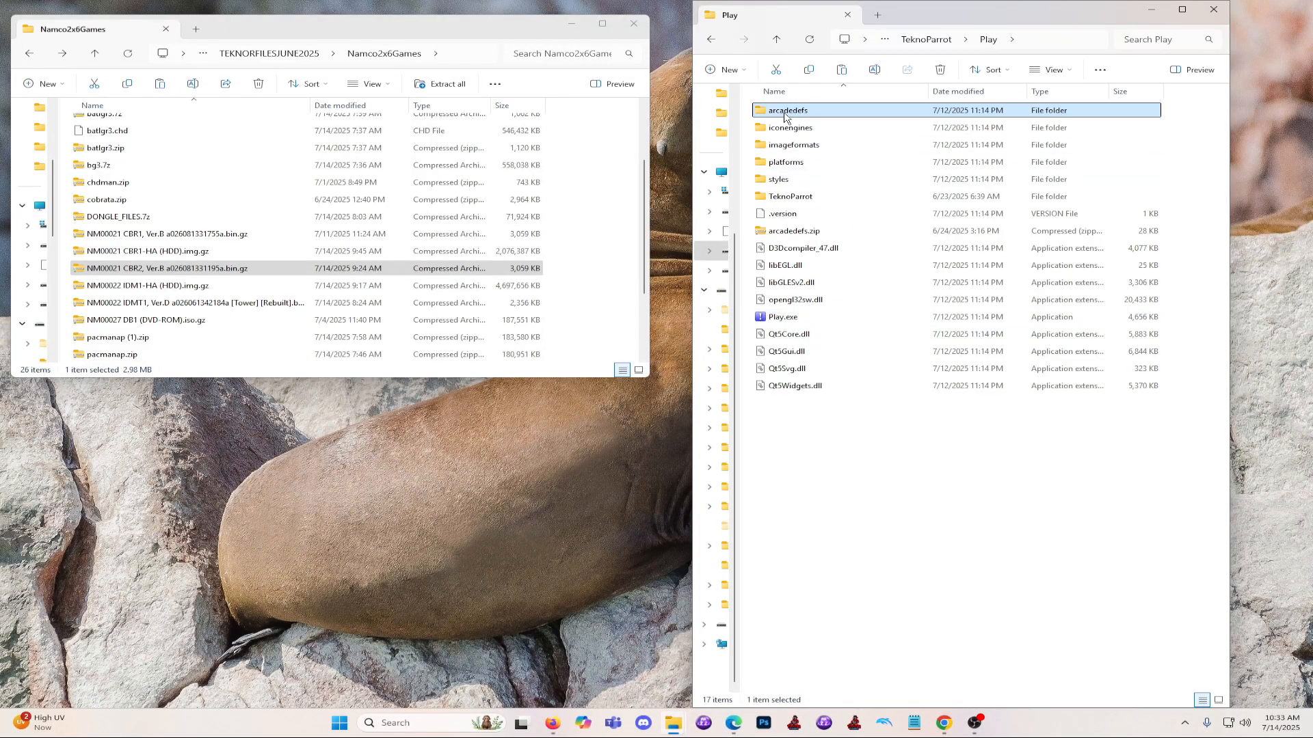
Step: Open cobrataw.arcadedef in Notepad and highlight the NM00021 CBR2 Ver.B dongle name
double_click(784, 109)
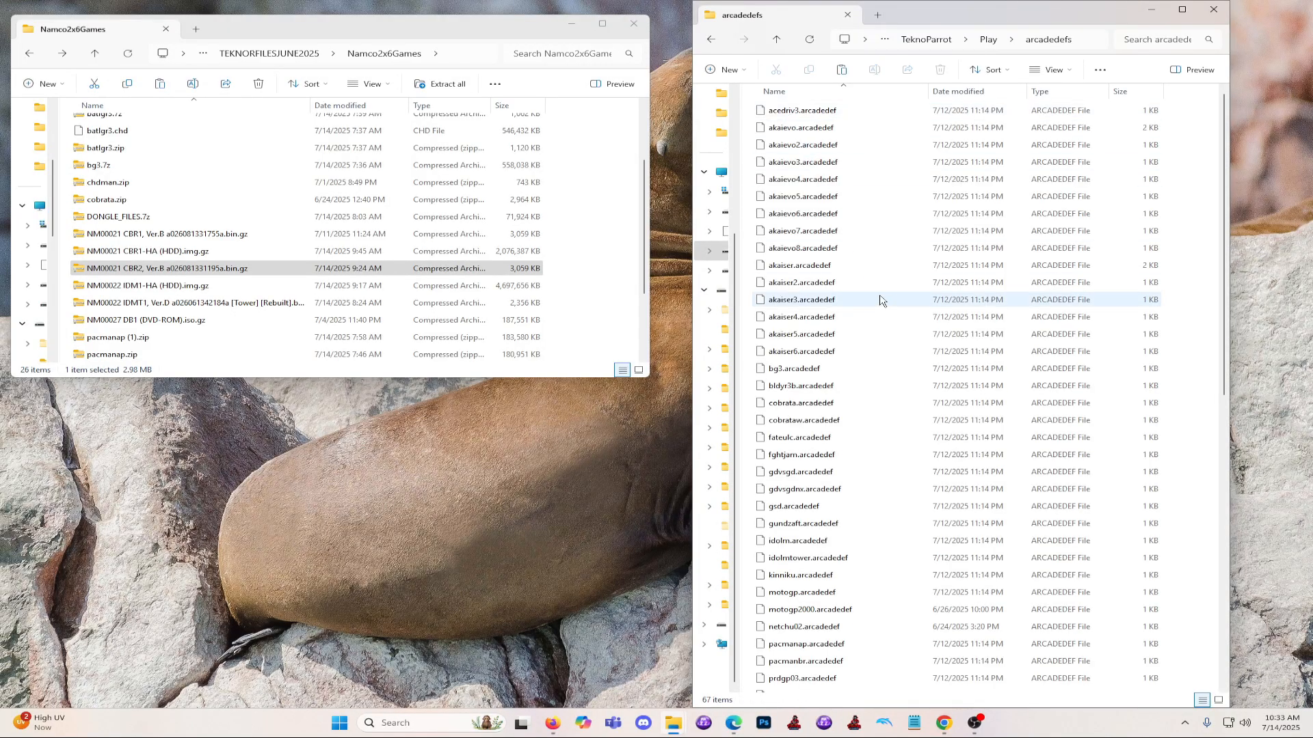
click(802, 314)
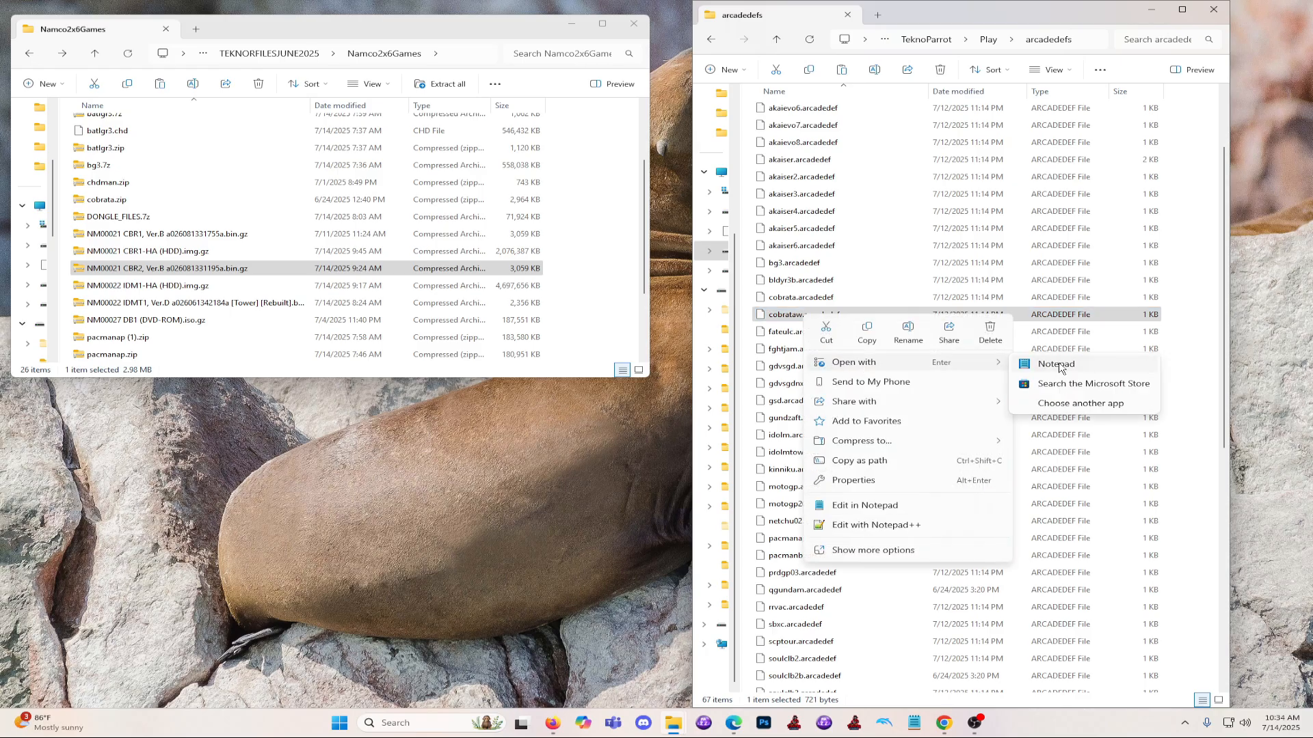
click(1055, 363)
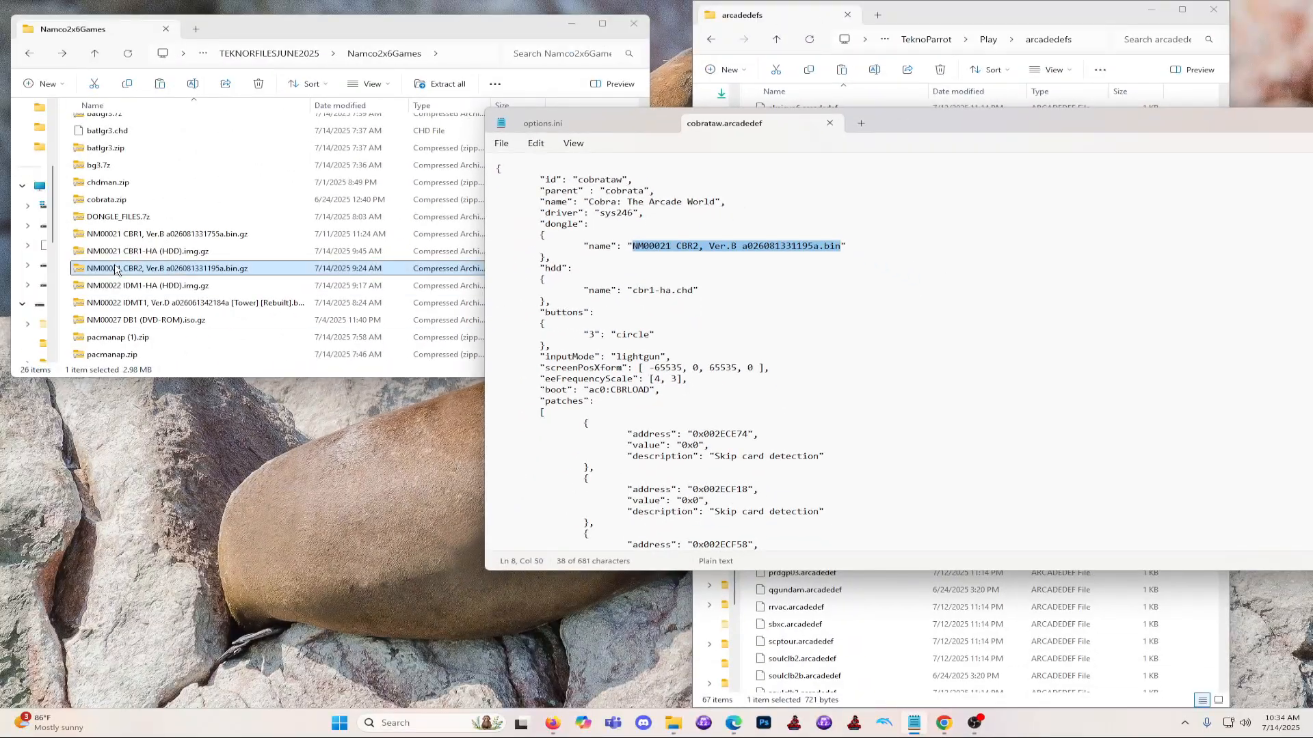
double_click(165, 268)
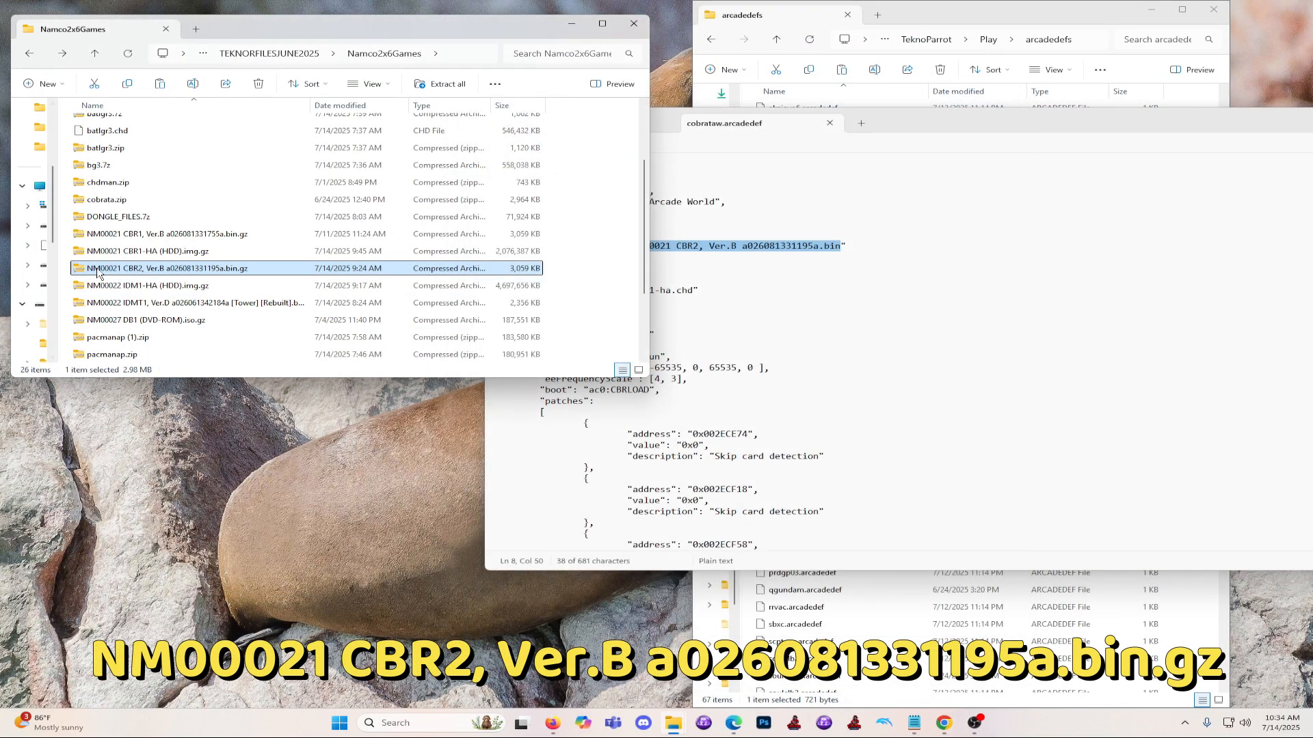
Step: Extract the NM00021 CBR2 Ver.B .bin.gz archive into its own folder, exposing cobrataw.zip
right_click(165, 268)
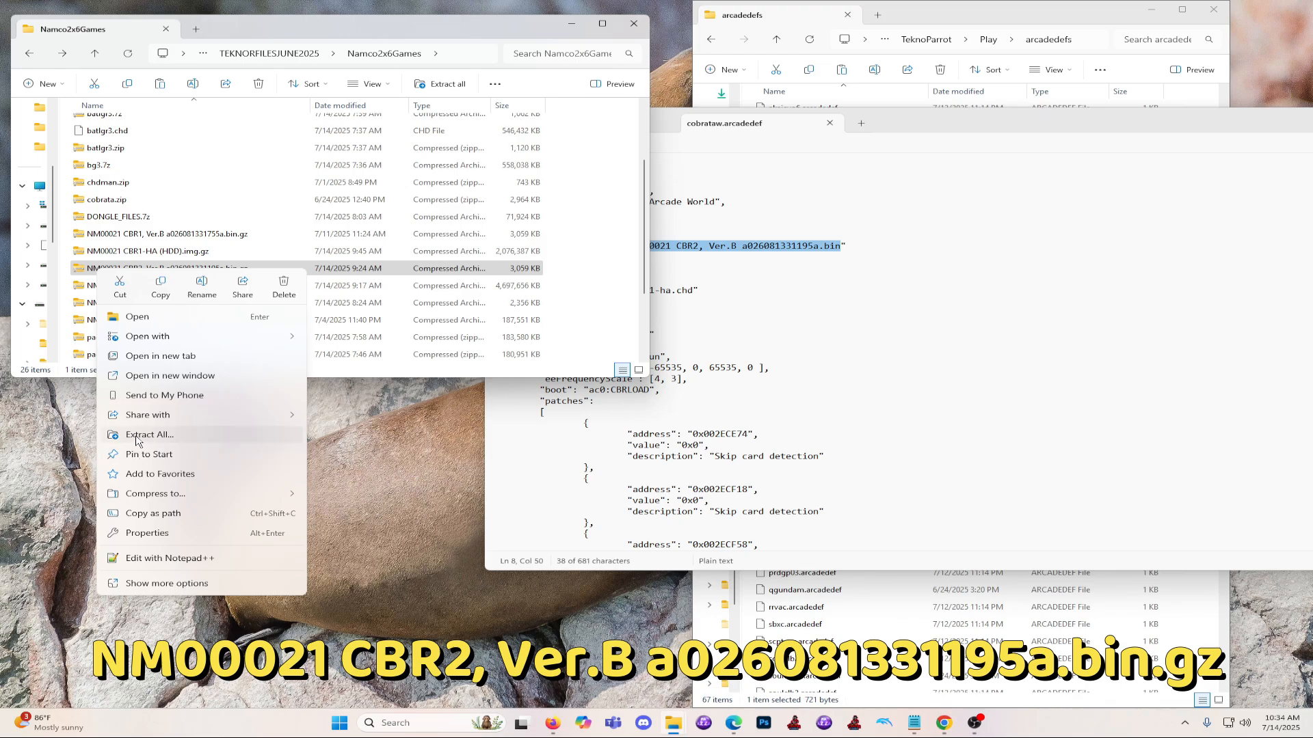
click(148, 435)
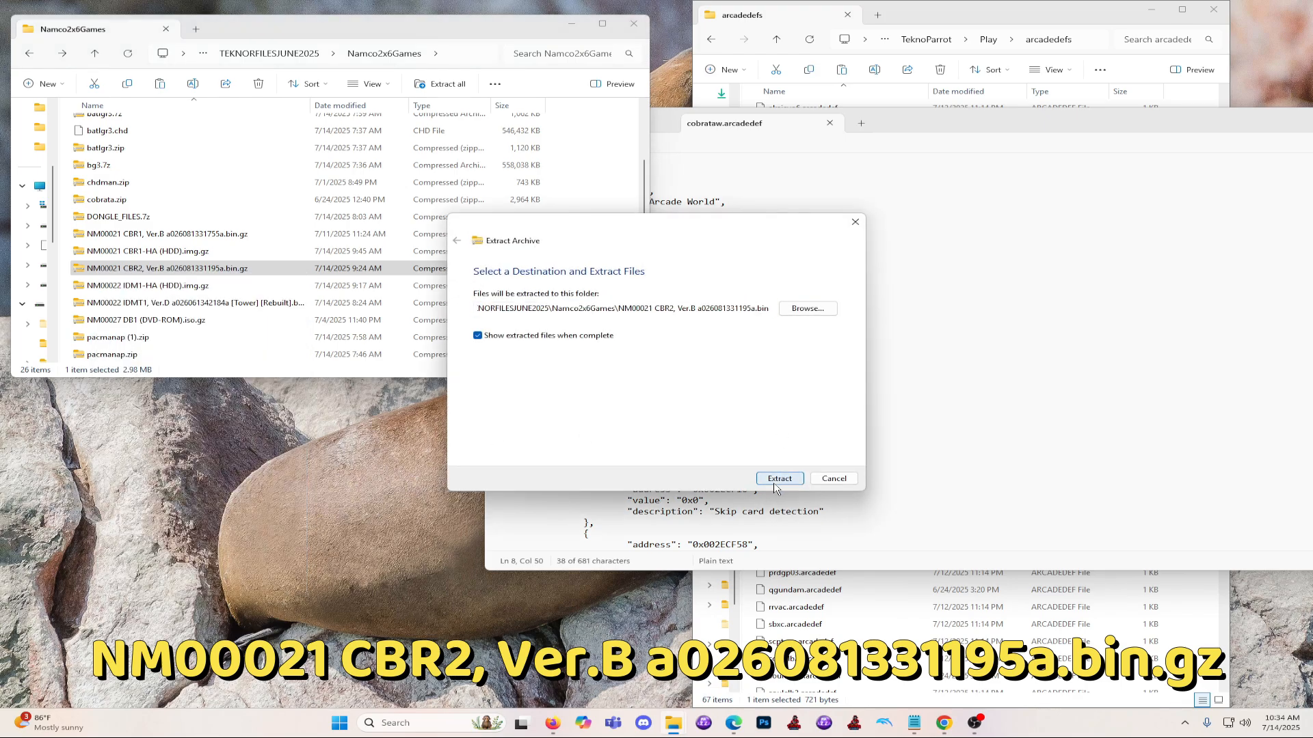
click(778, 478)
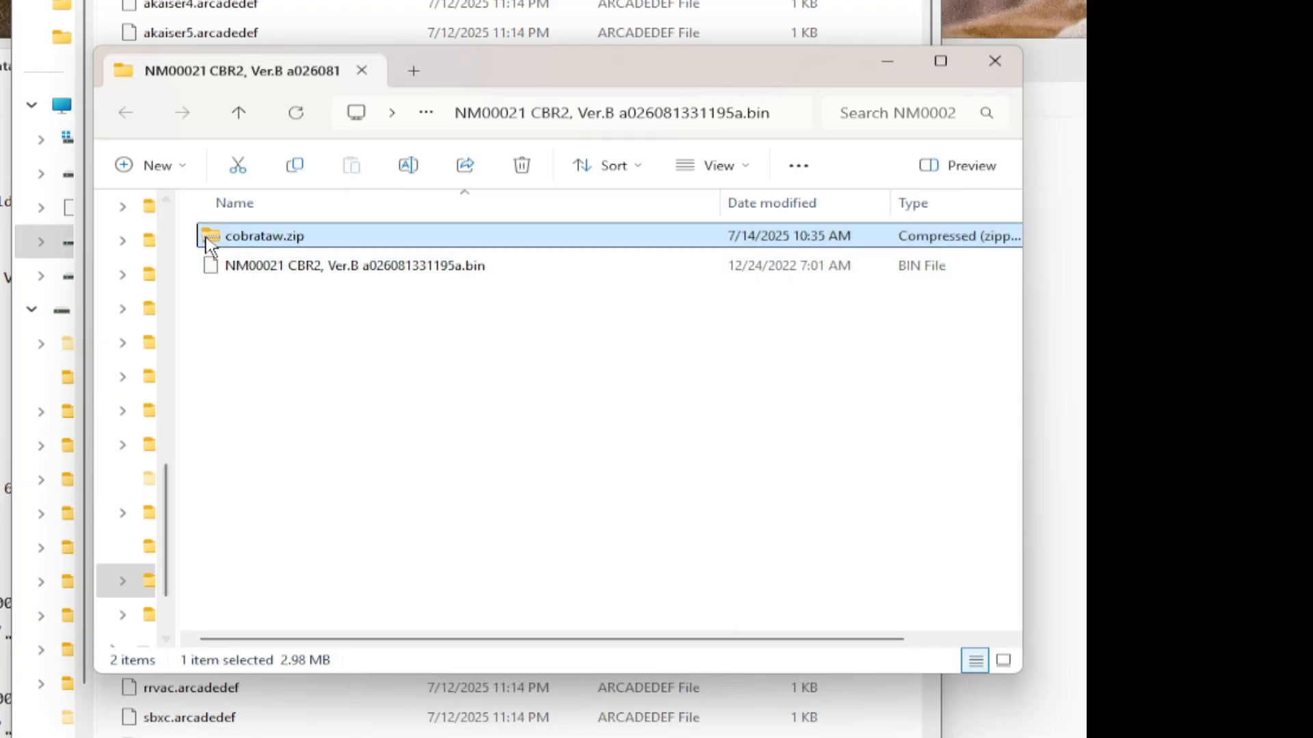
right_click(264, 235)
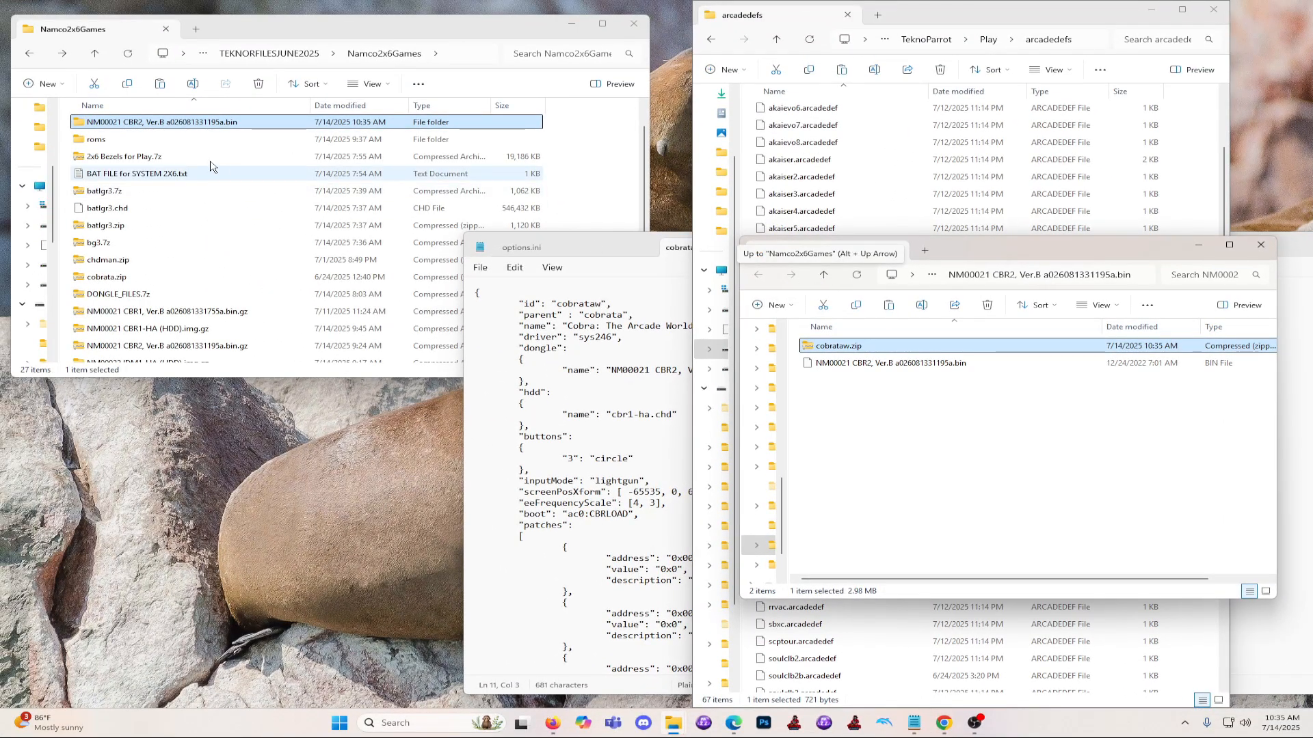
Step: Replace the old cobrataw.zip in the Namco2x6Games roms folder, then open the cobrata folder
double_click(97, 139)
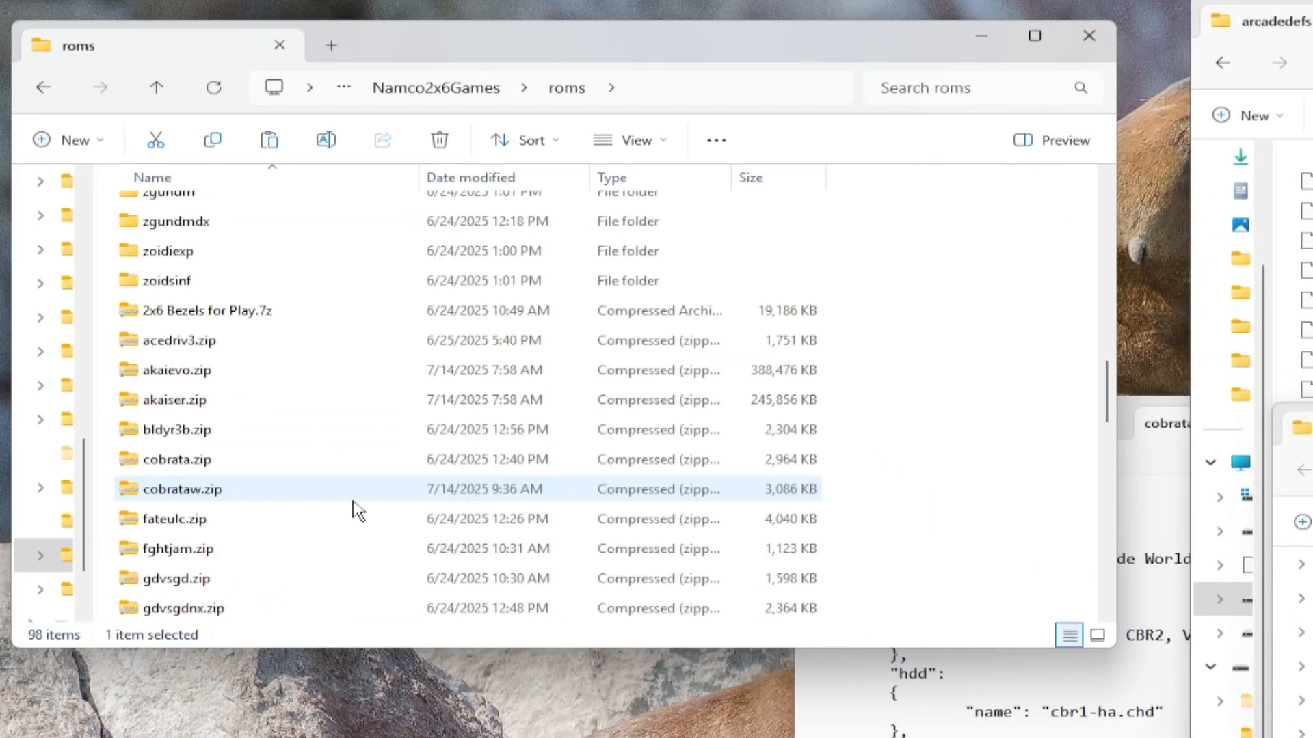
scroll(up, 3)
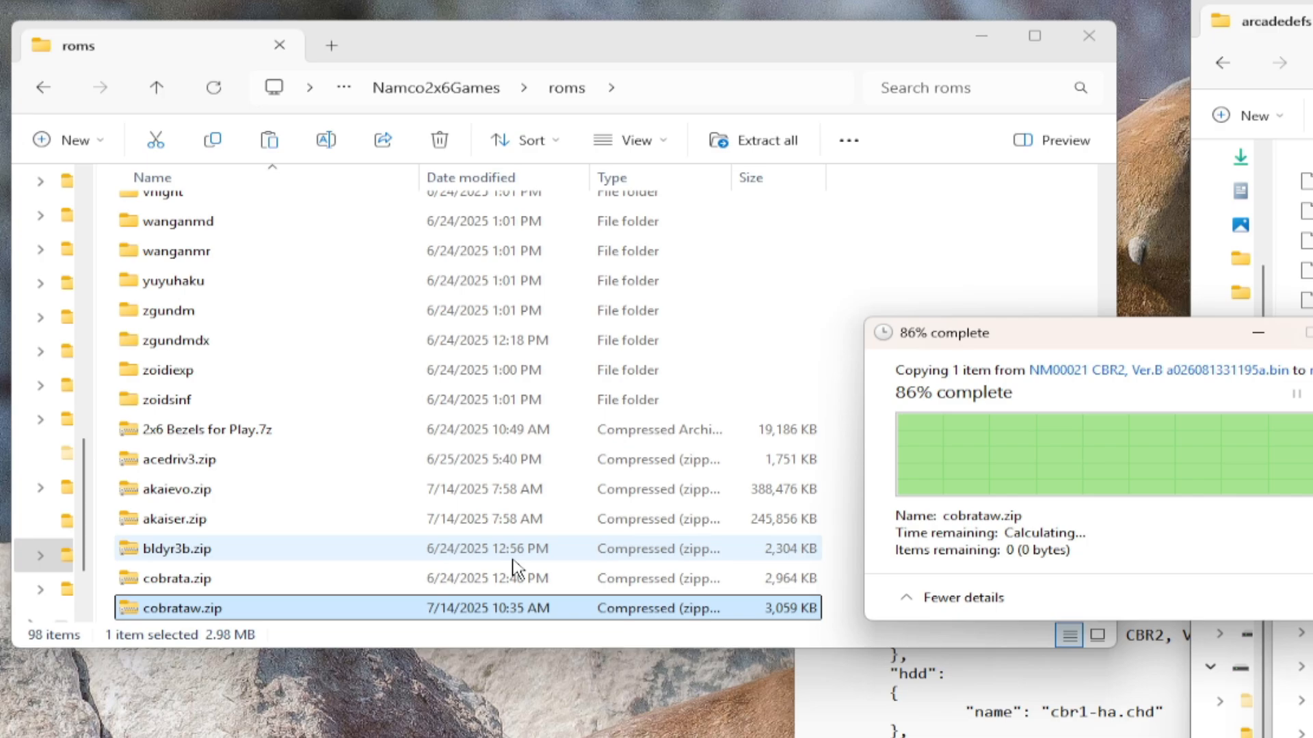
right_click(180, 608)
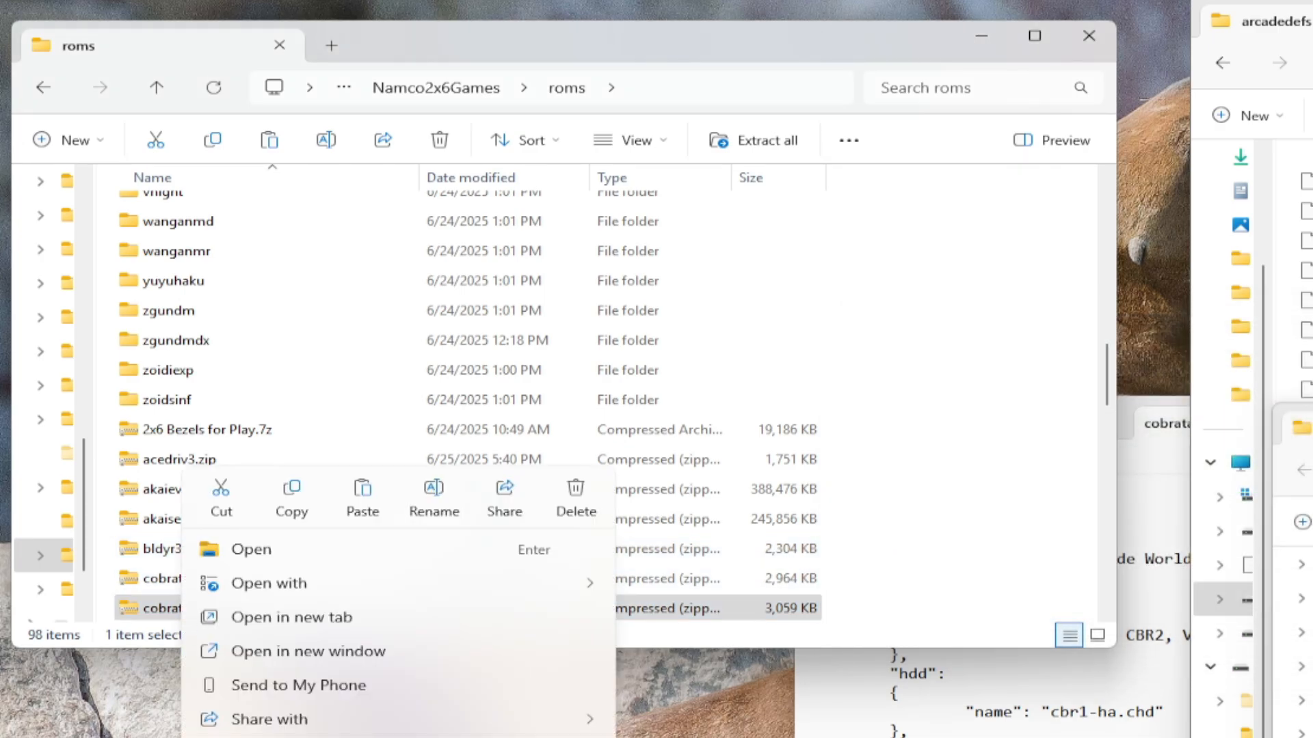
click(250, 549)
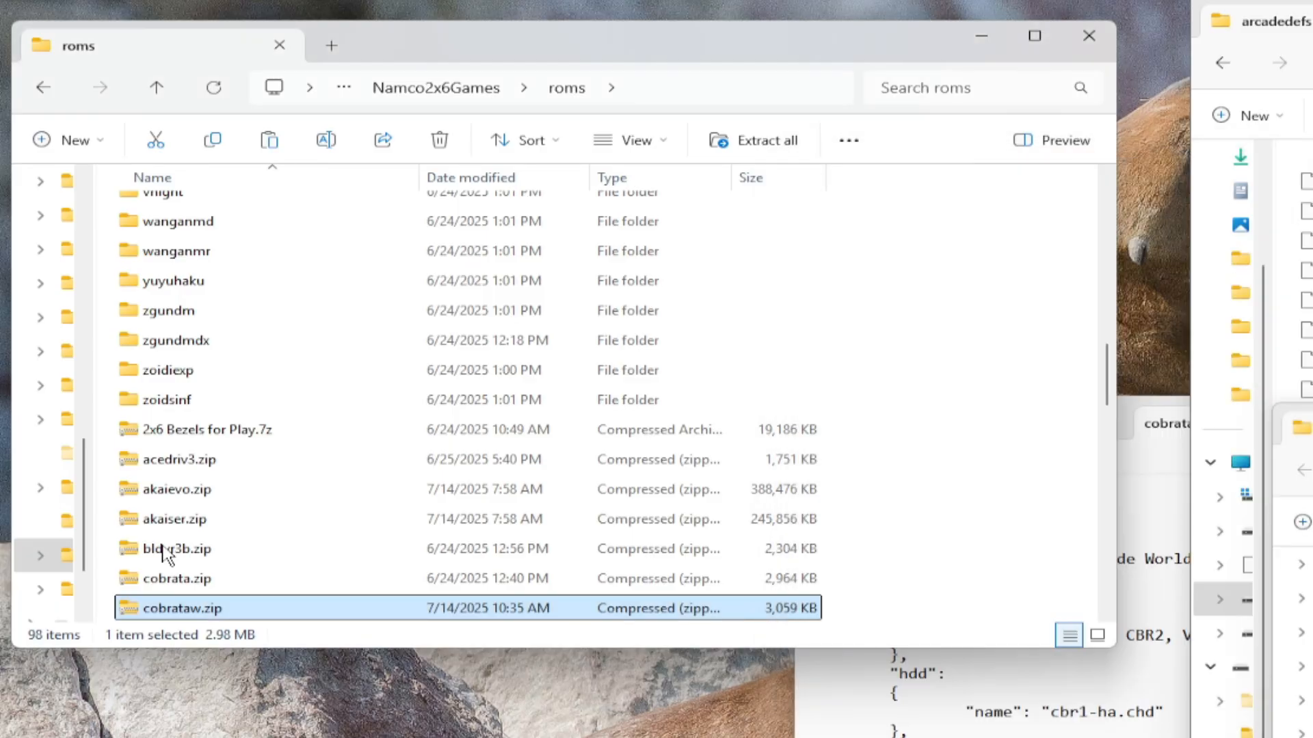
scroll(up, 3)
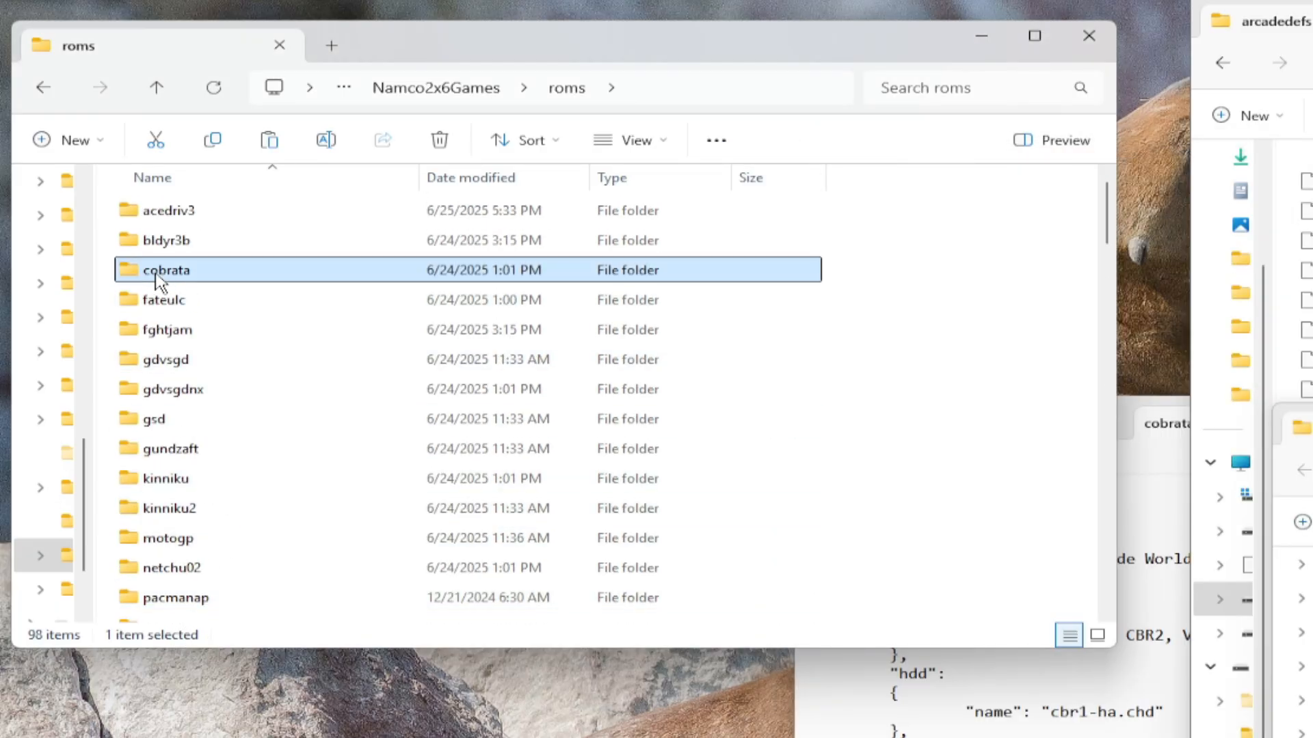
double_click(164, 270)
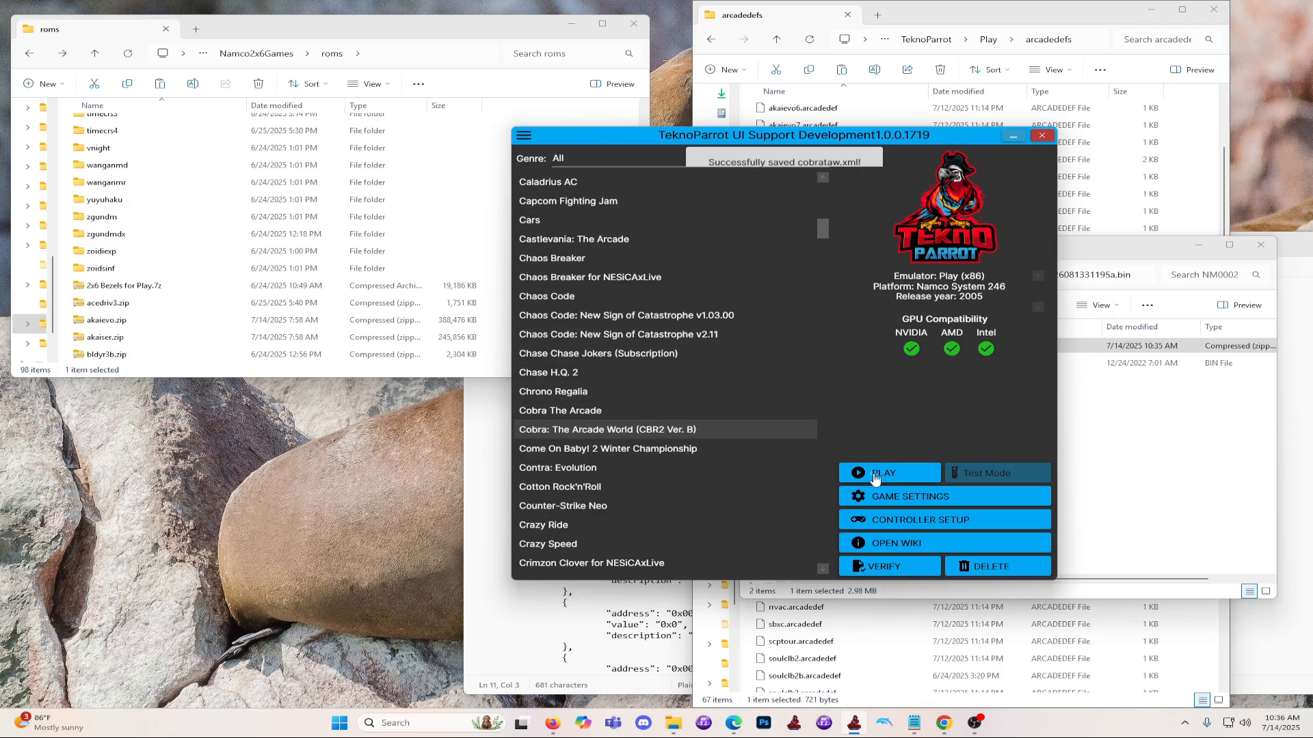
Step: Launch Cobra: The Arcade World (CBR2 Ver. B) in Test Mode to reach Game Options
click(882, 473)
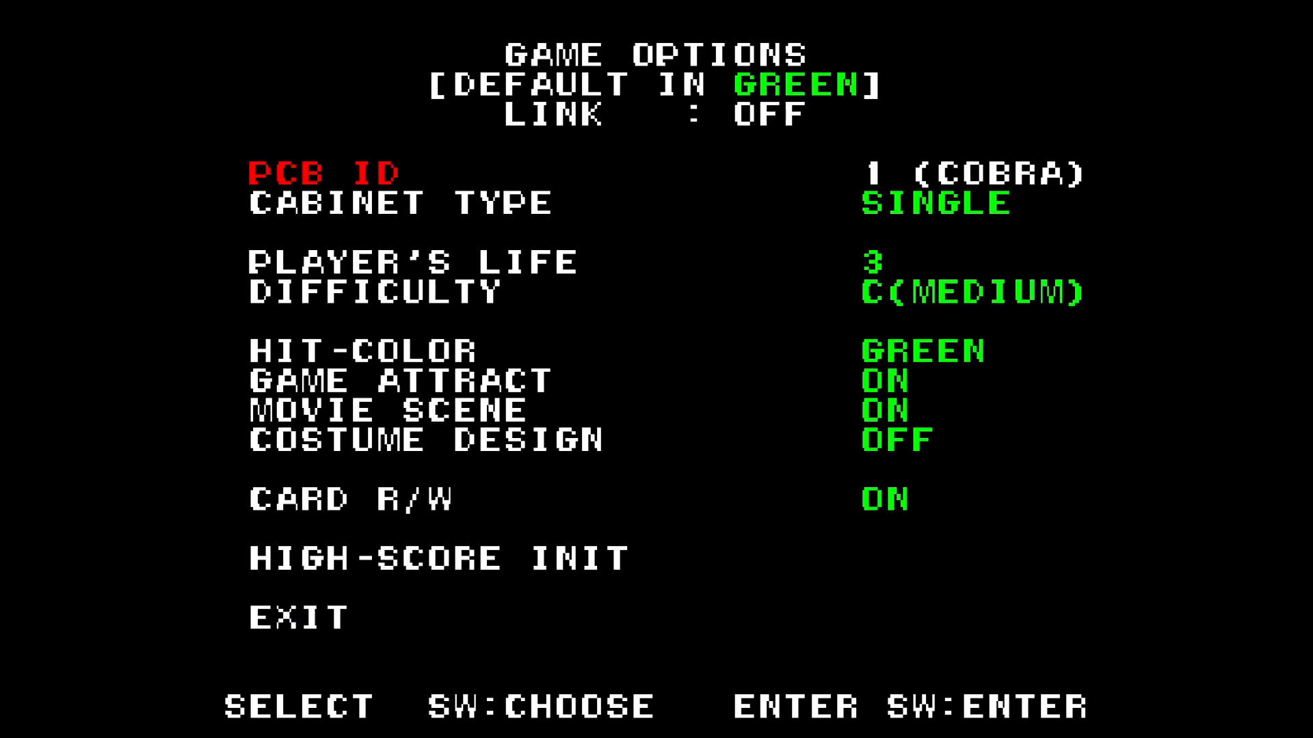
Step: Switch Card R/W from ON to NONE in the Game Options menu, then move to HIT-COLOR
key(down)
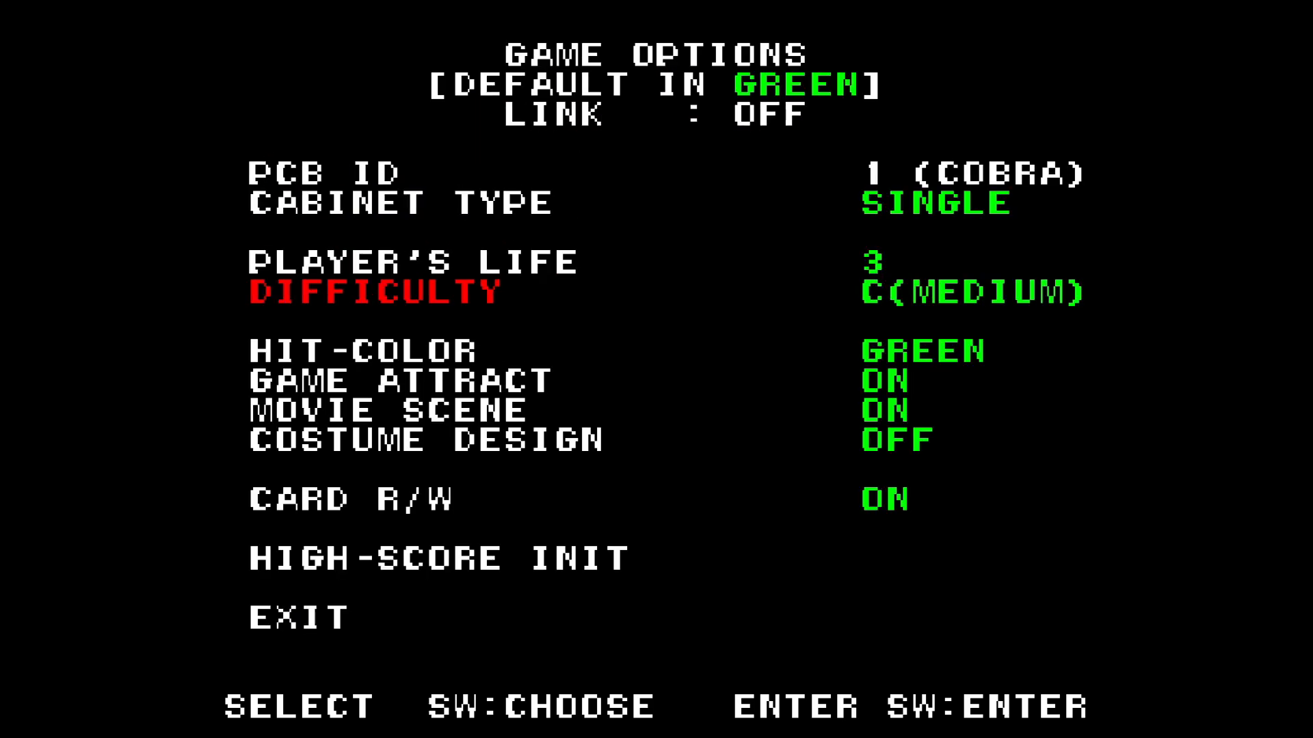
key(down)
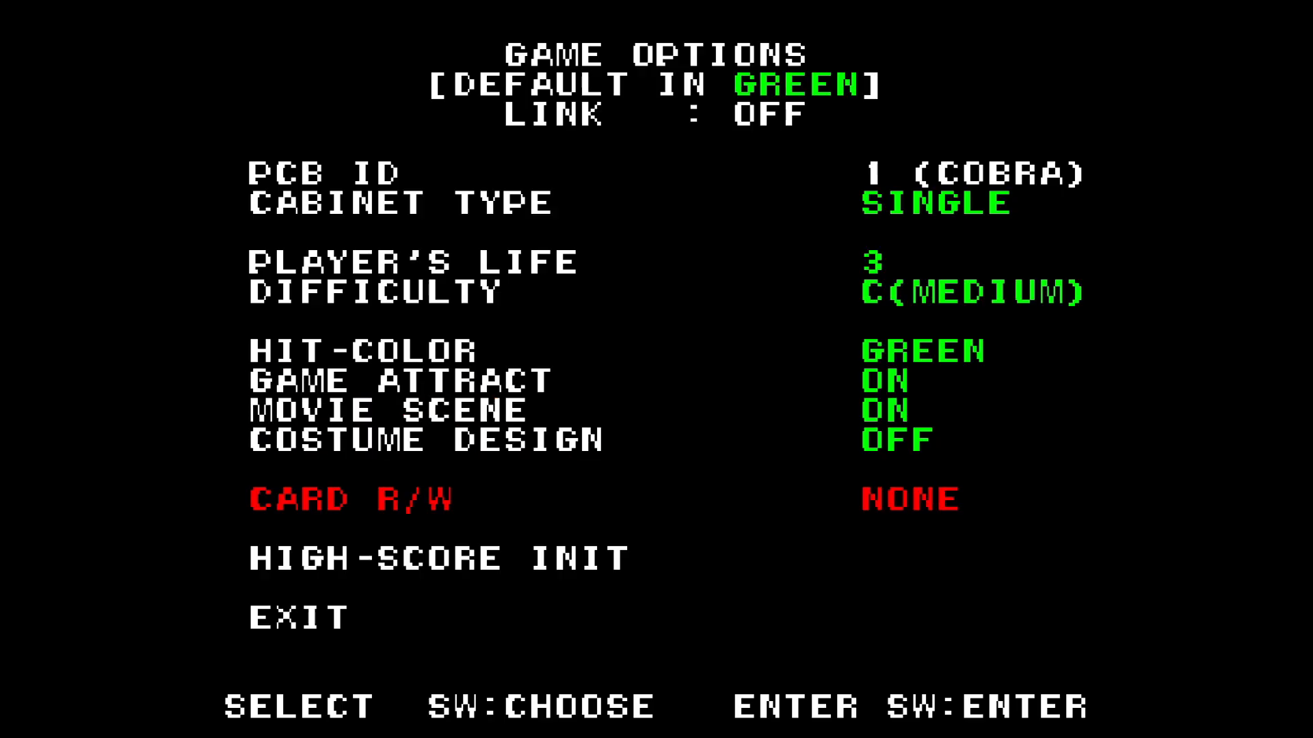
key(up)
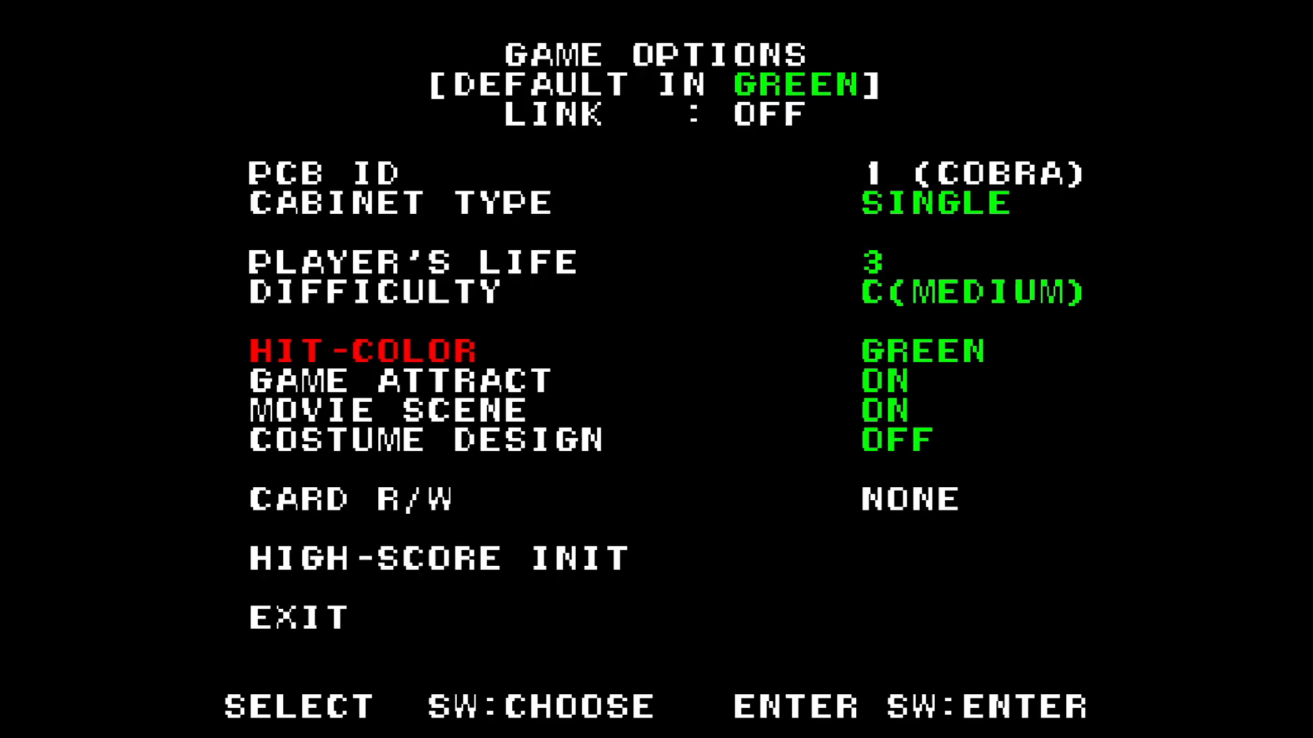